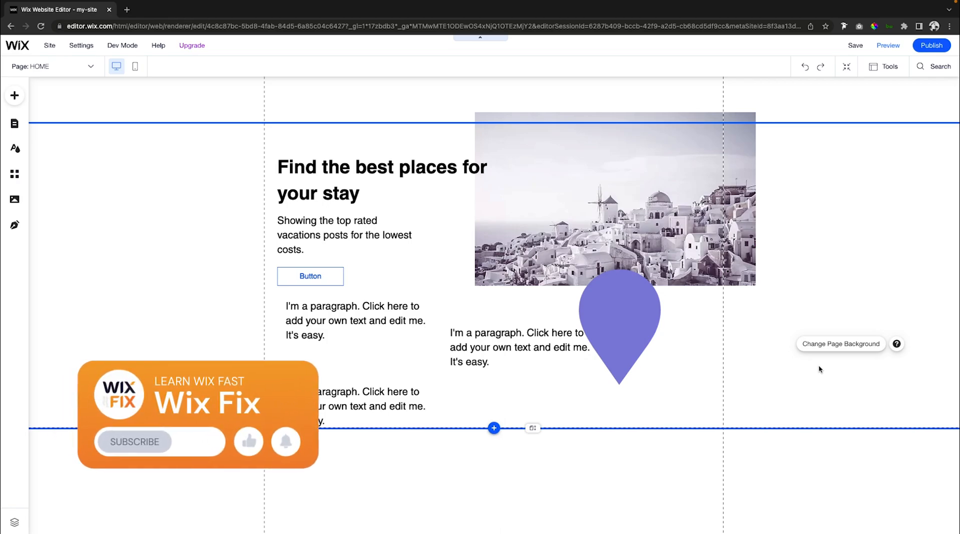
Add a classic blank white strip to the home page and show its size and position panel.
click(133, 441)
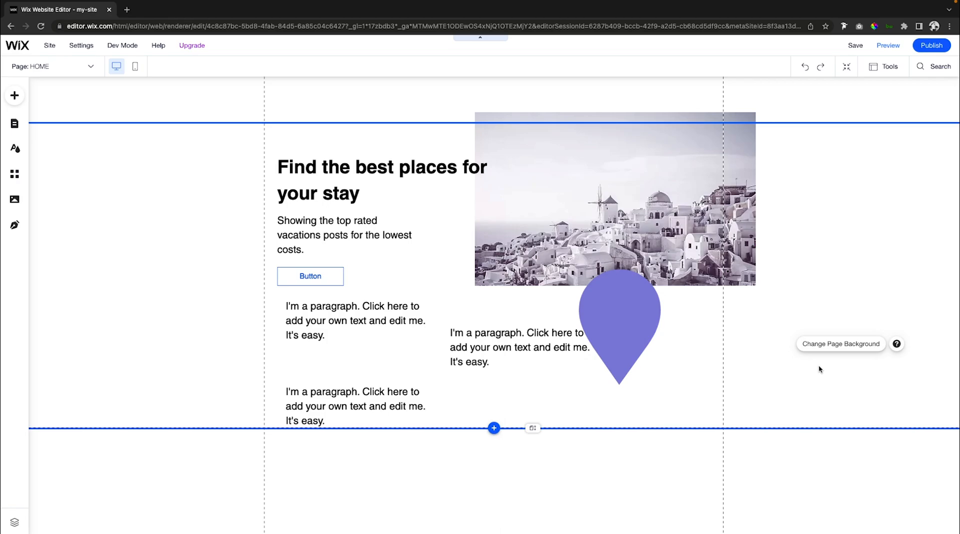
mouse_move(774, 359)
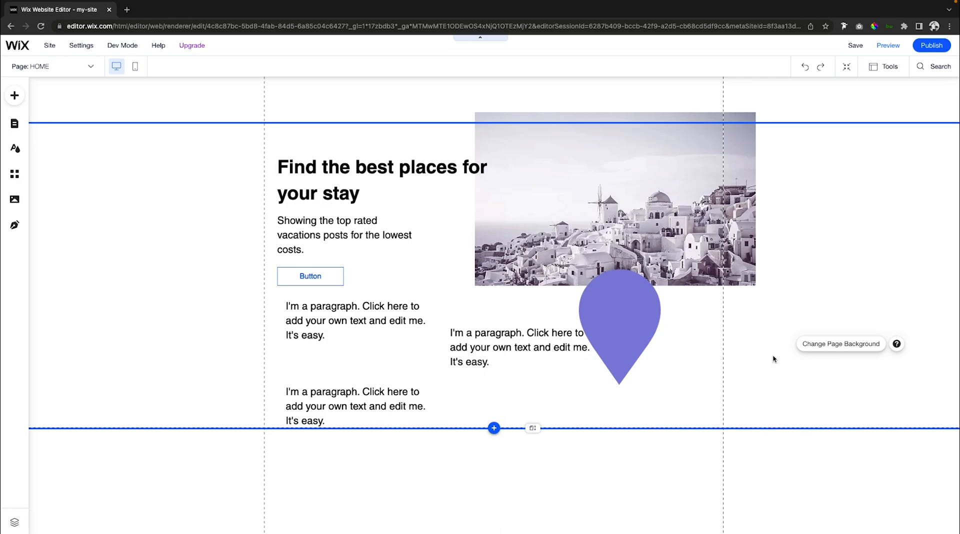
mouse_move(823, 281)
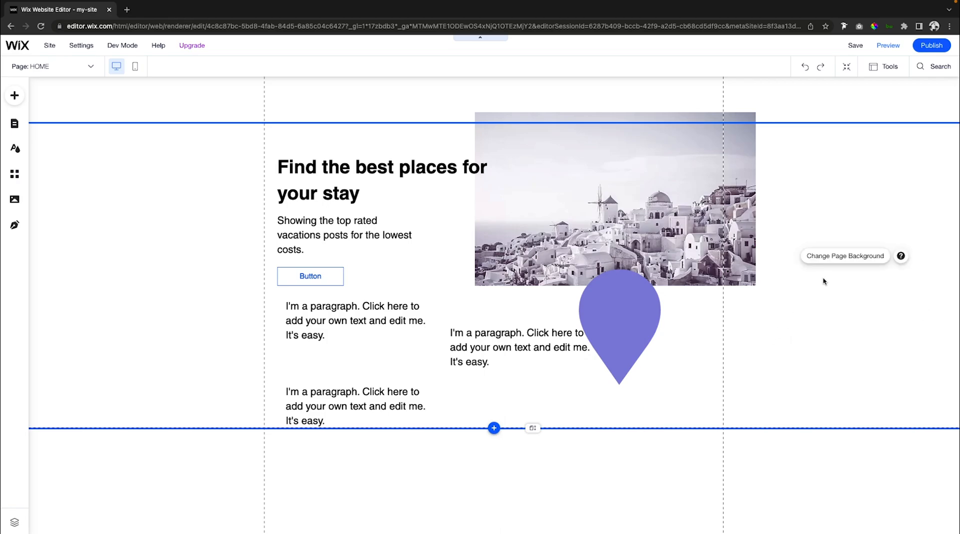
mouse_move(820, 298)
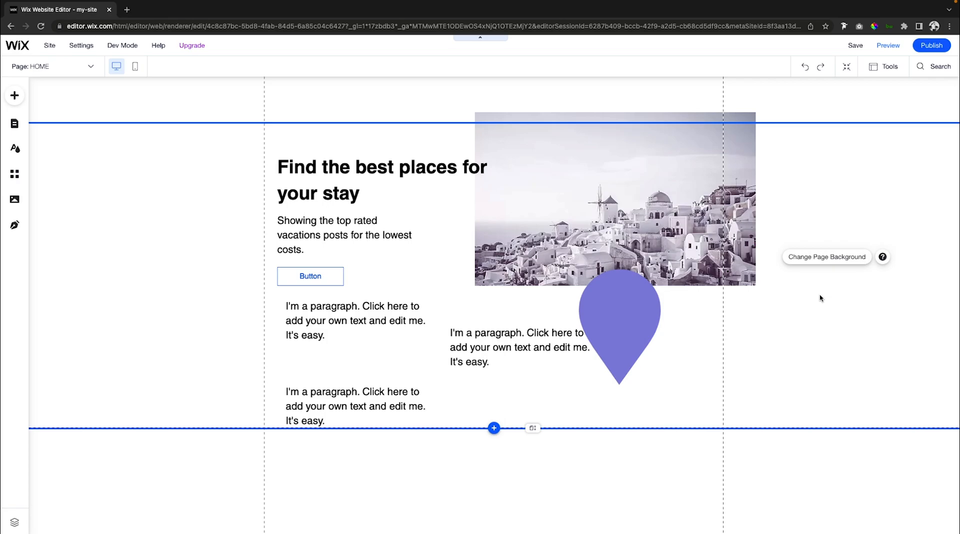
click(614, 198)
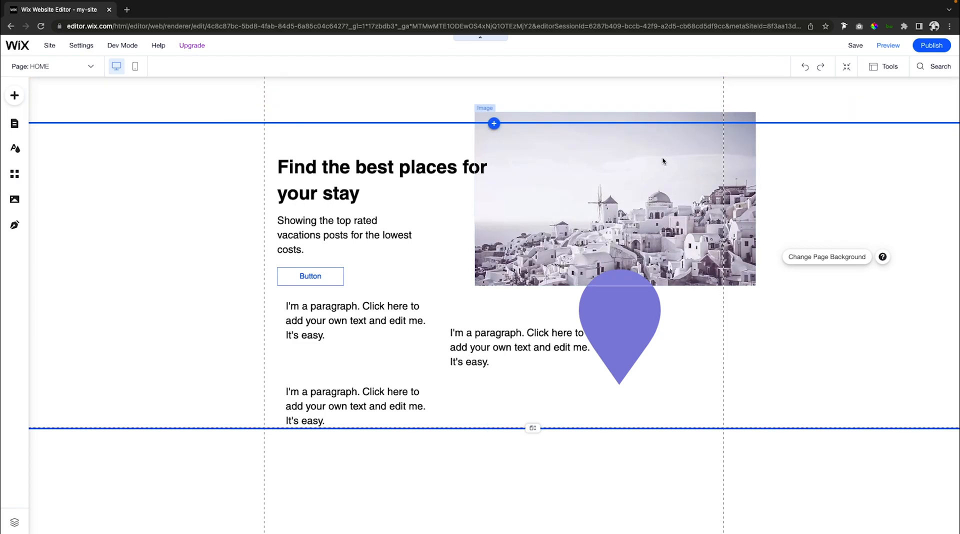
click(382, 180)
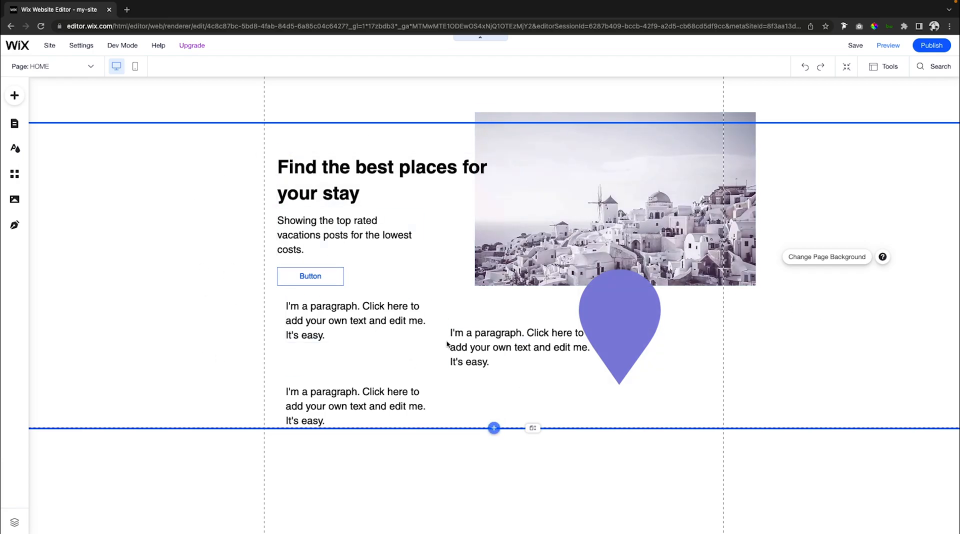
click(517, 347)
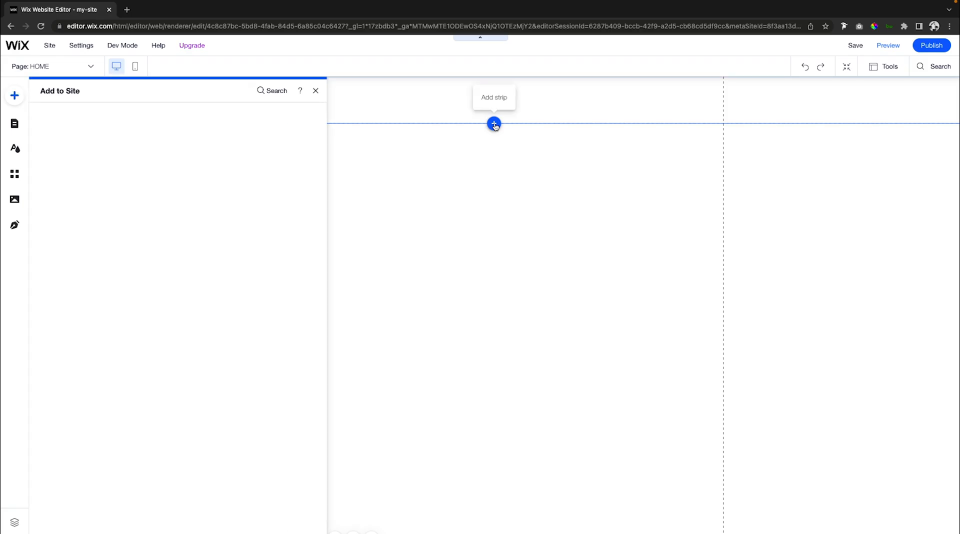
click(494, 124)
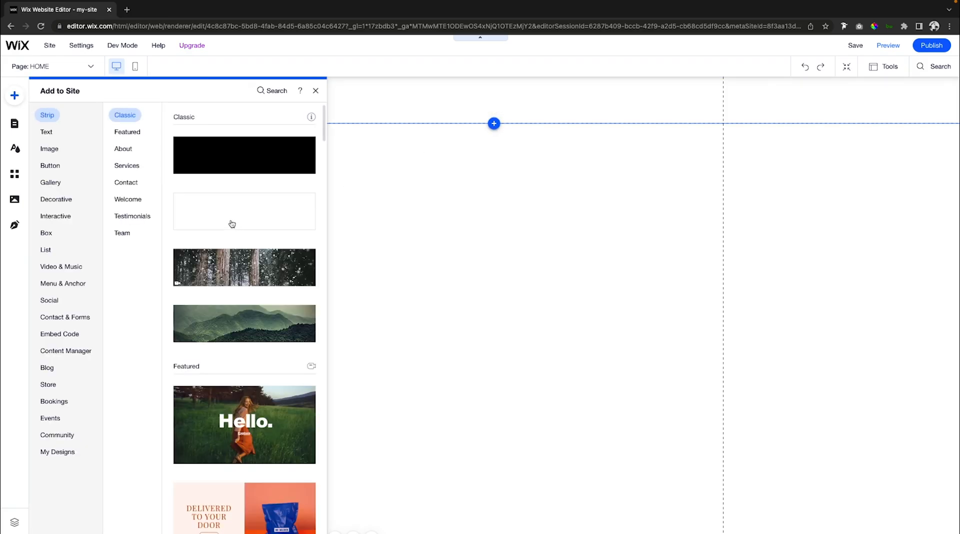
click(244, 210)
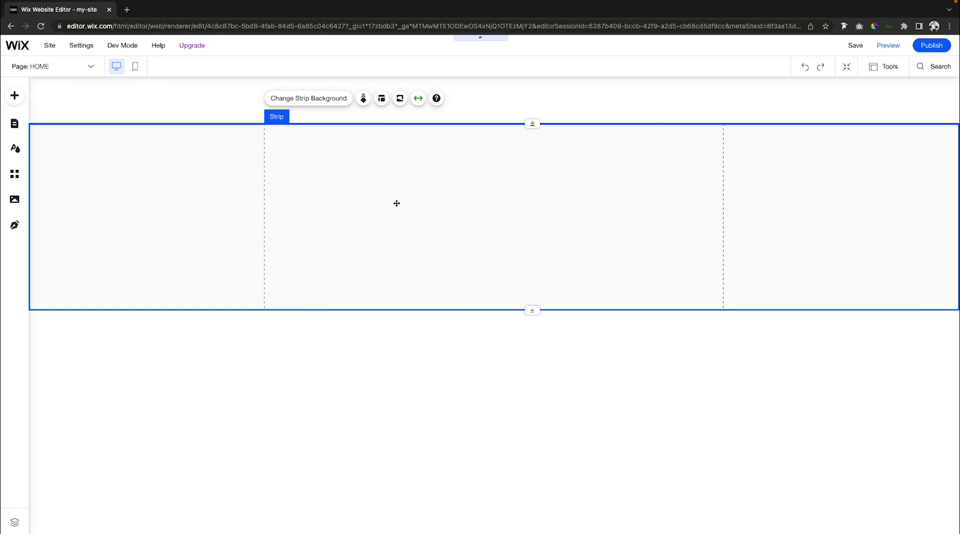
mouse_move(559, 303)
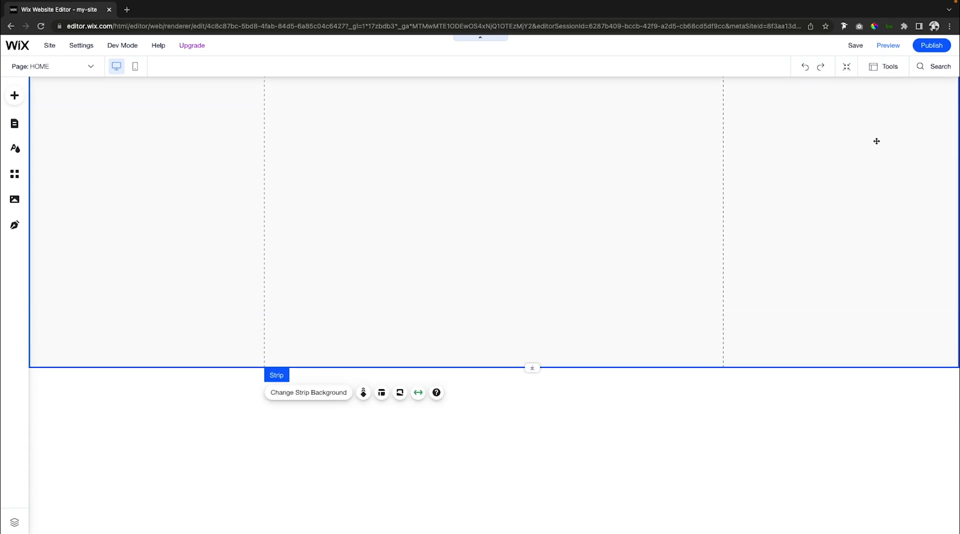
click(883, 66)
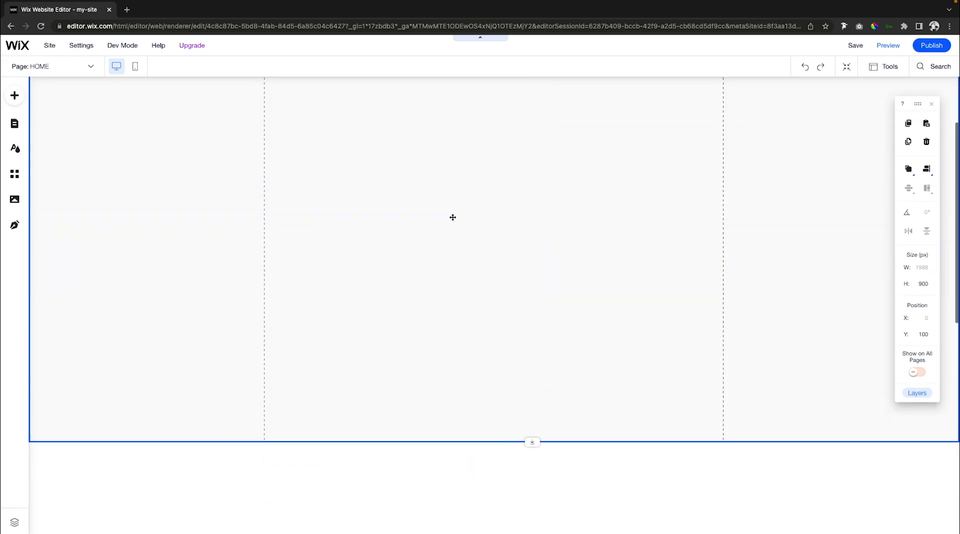
Set the strip background to the Greek island image from Site Files.
click(452, 218)
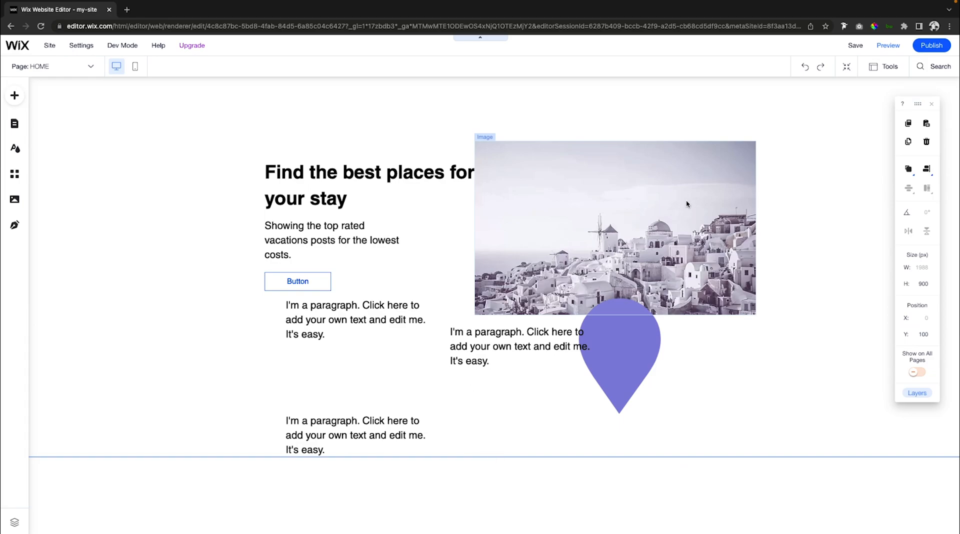
scroll(down, 3)
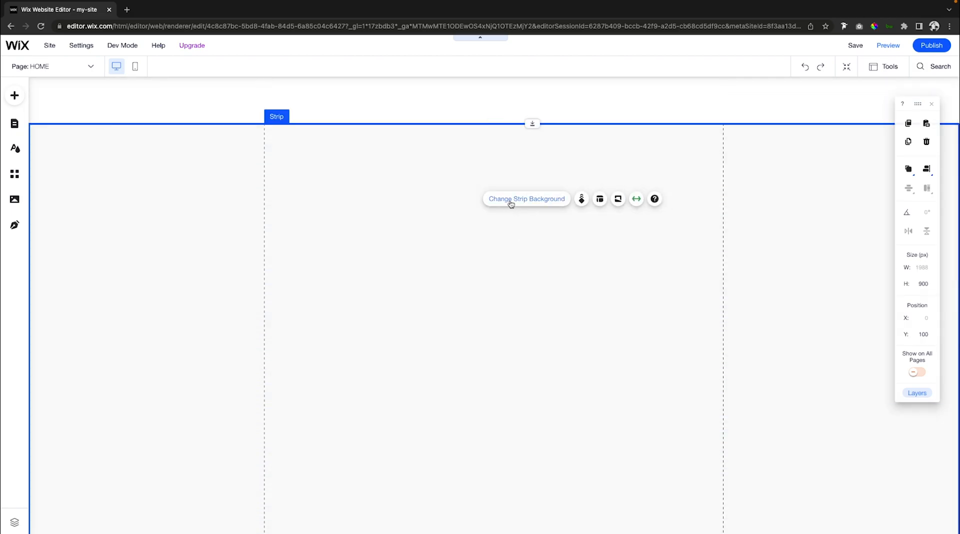
click(525, 198)
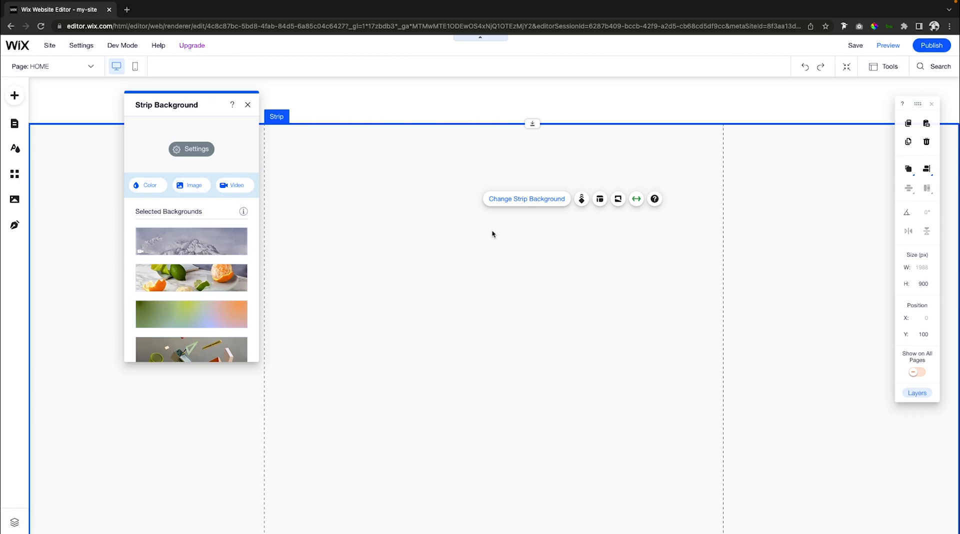
click(190, 185)
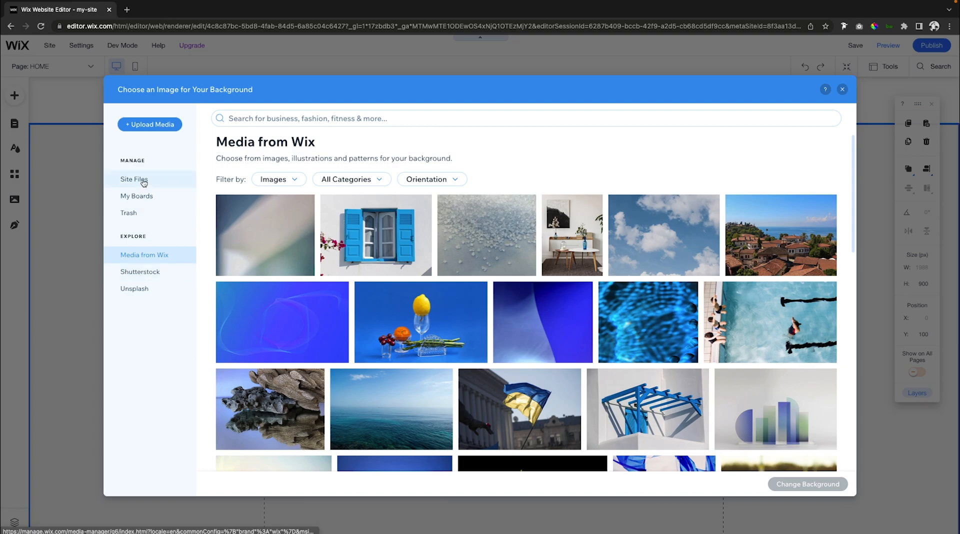
click(134, 179)
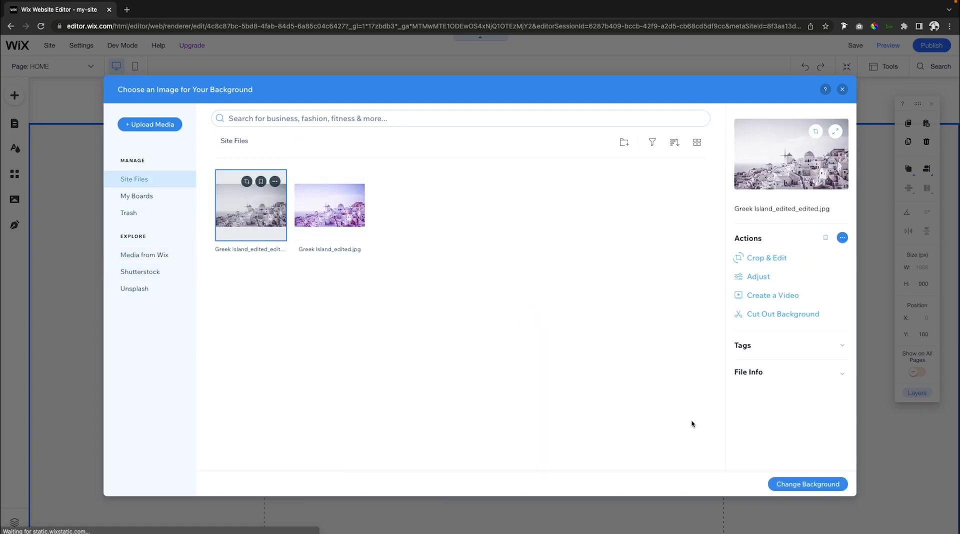
click(806, 484)
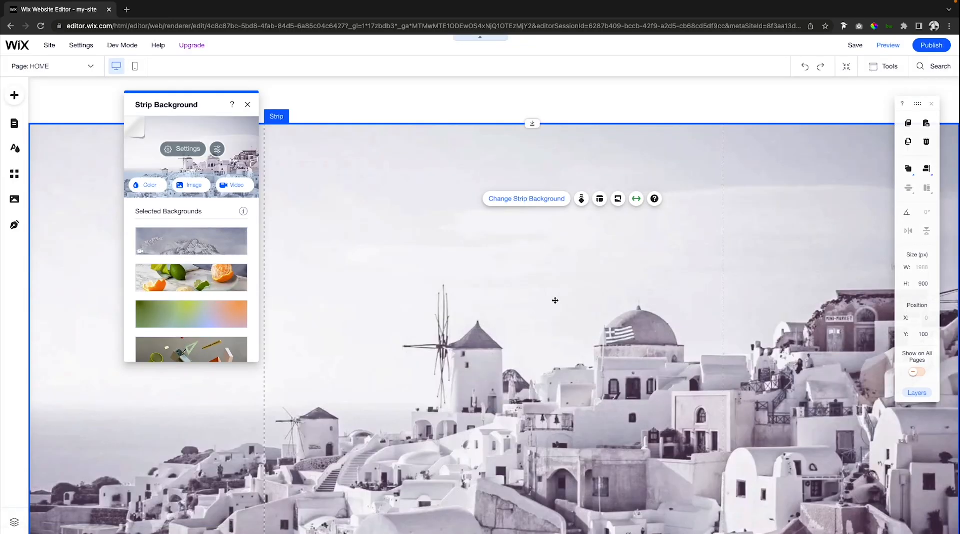
mouse_move(740, 310)
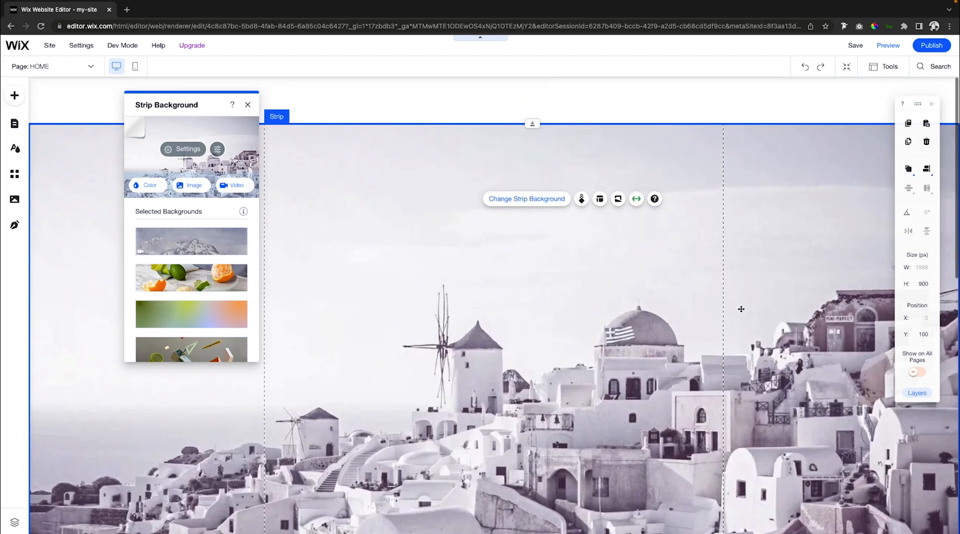
mouse_move(446, 250)
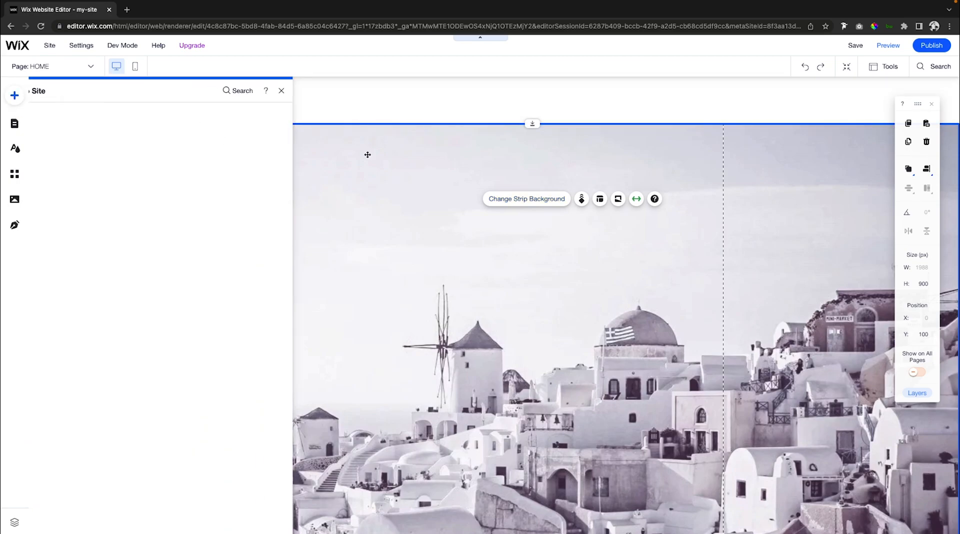
Add a second blank strip, left-align its content, and lower the column opacity.
click(14, 96)
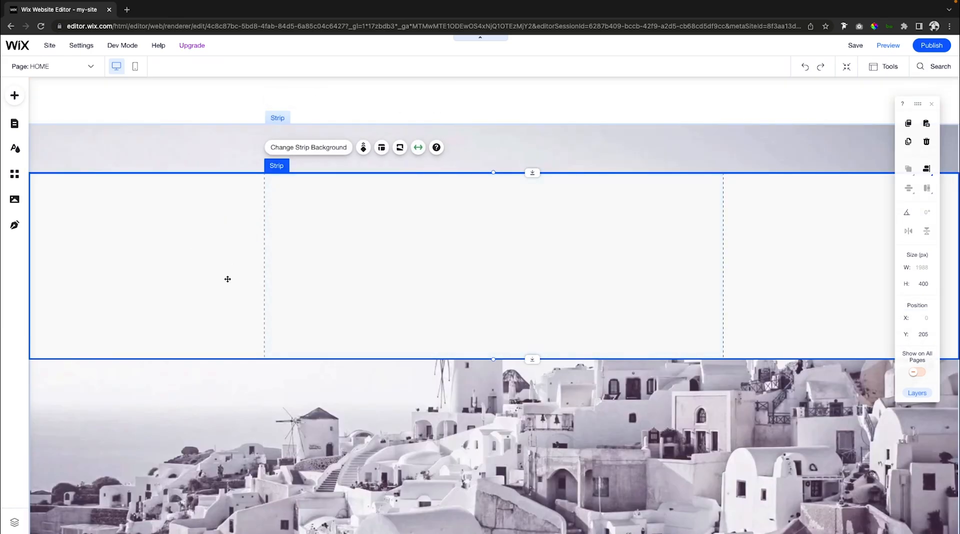
click(381, 147)
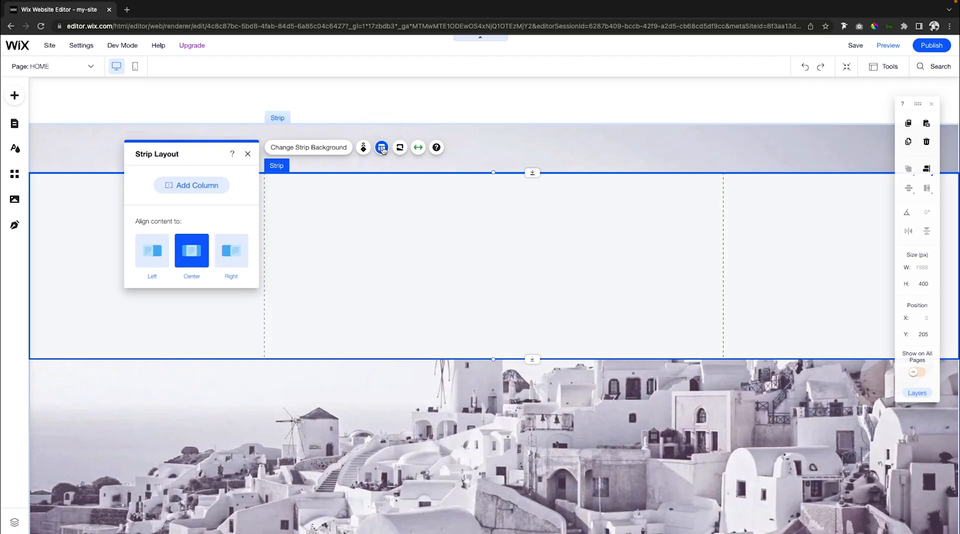
click(152, 251)
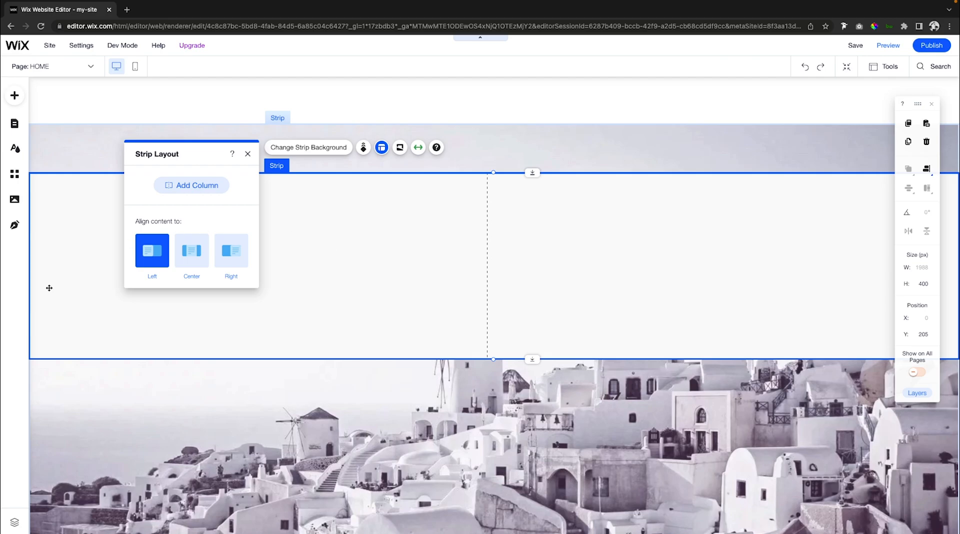
mouse_move(254, 240)
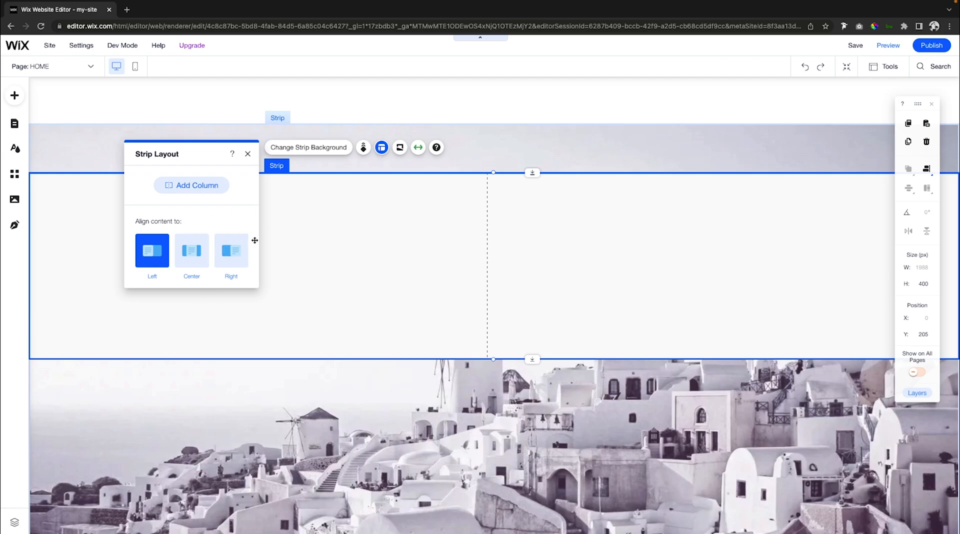
mouse_move(488, 291)
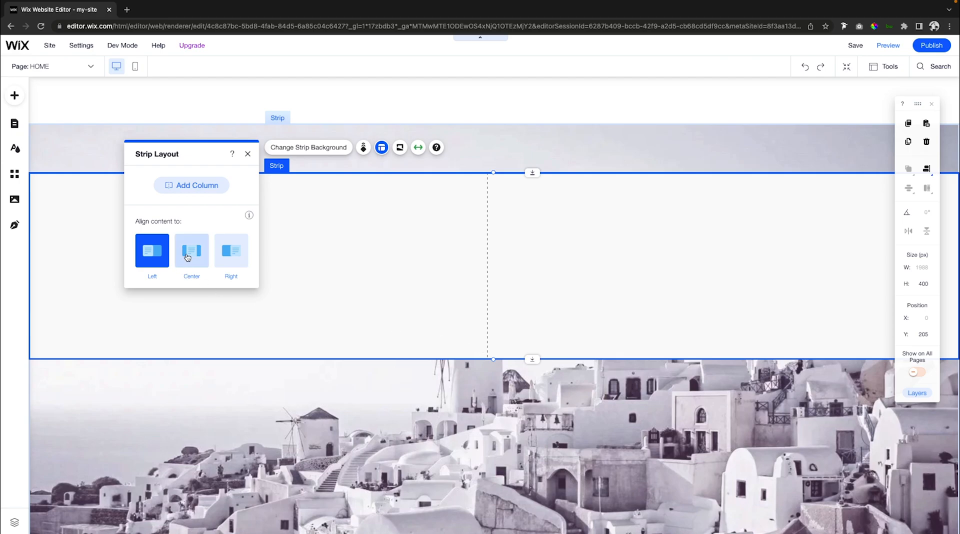
click(191, 251)
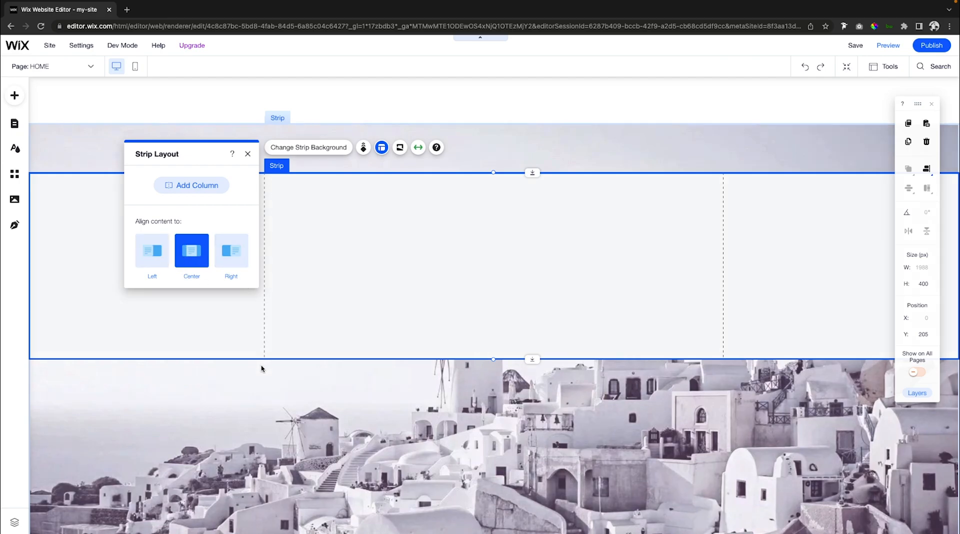
mouse_move(192, 251)
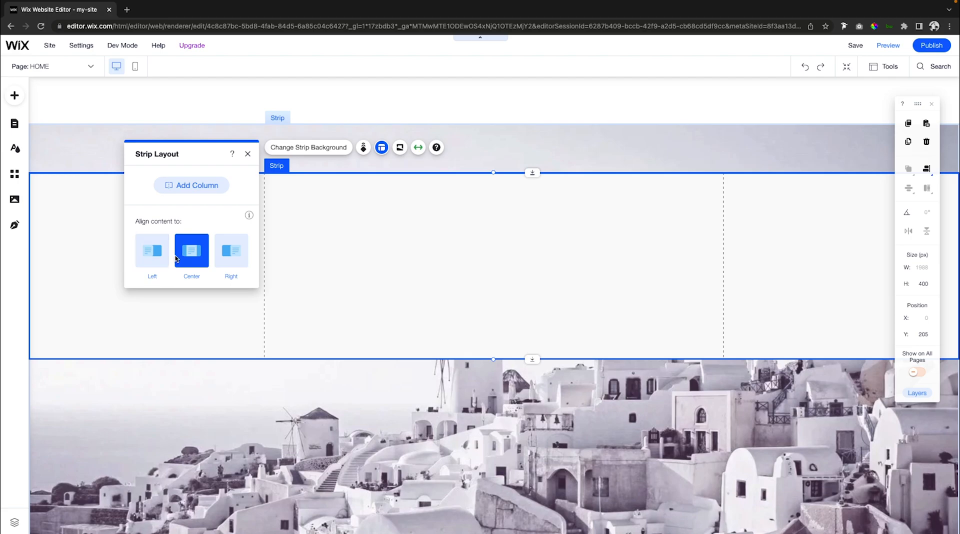
click(152, 250)
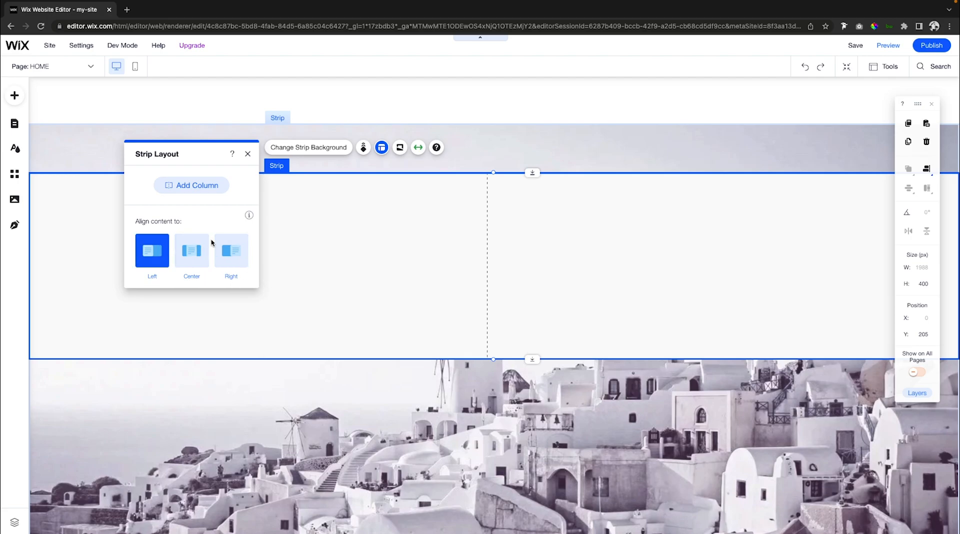
mouse_move(455, 229)
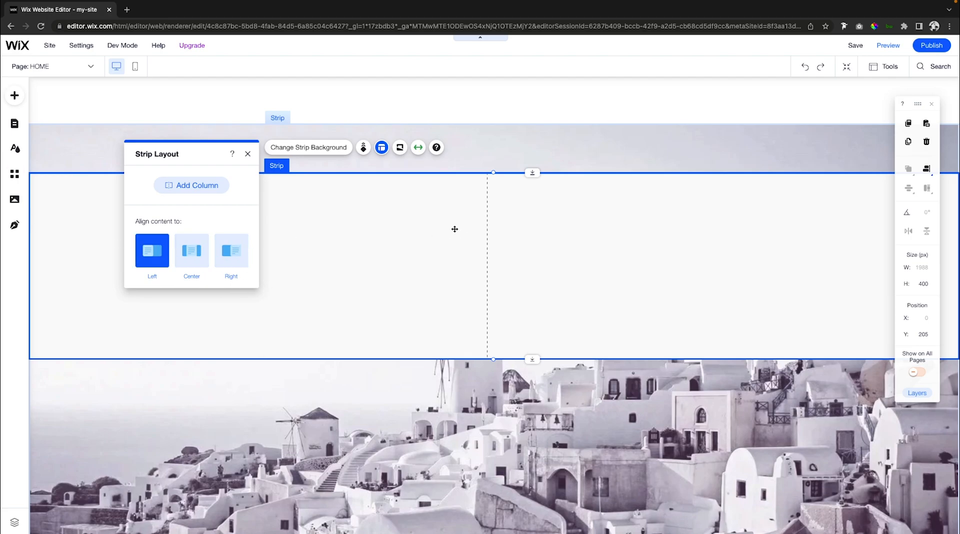
mouse_move(691, 228)
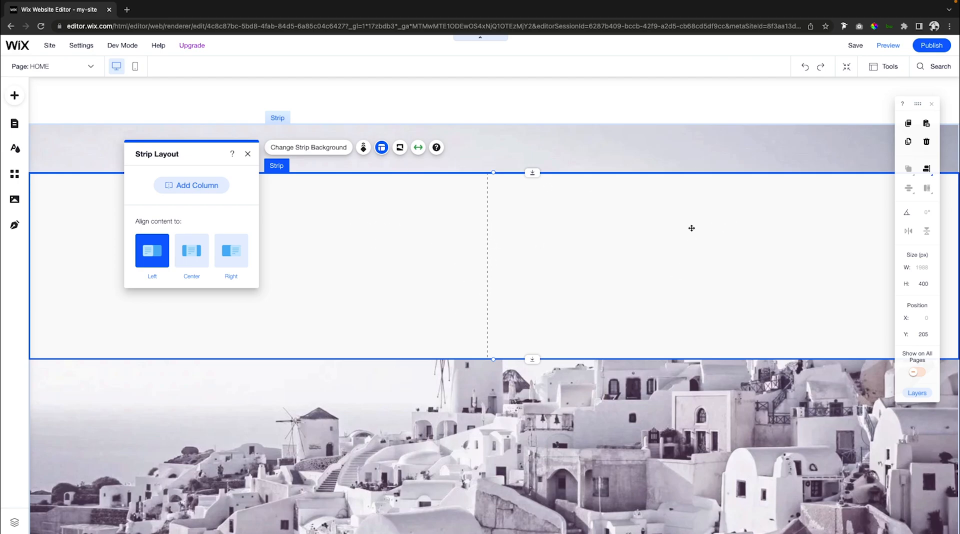
mouse_move(231, 251)
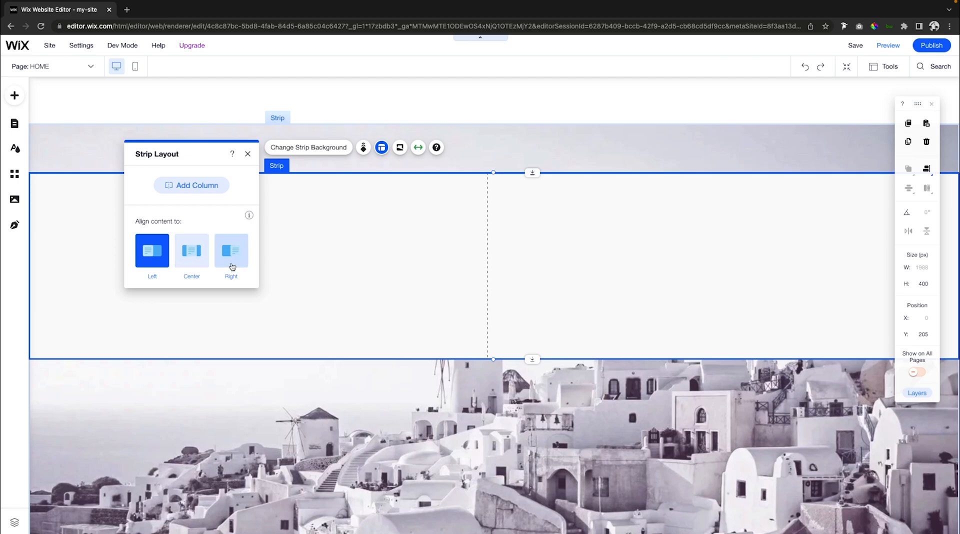
mouse_move(322, 217)
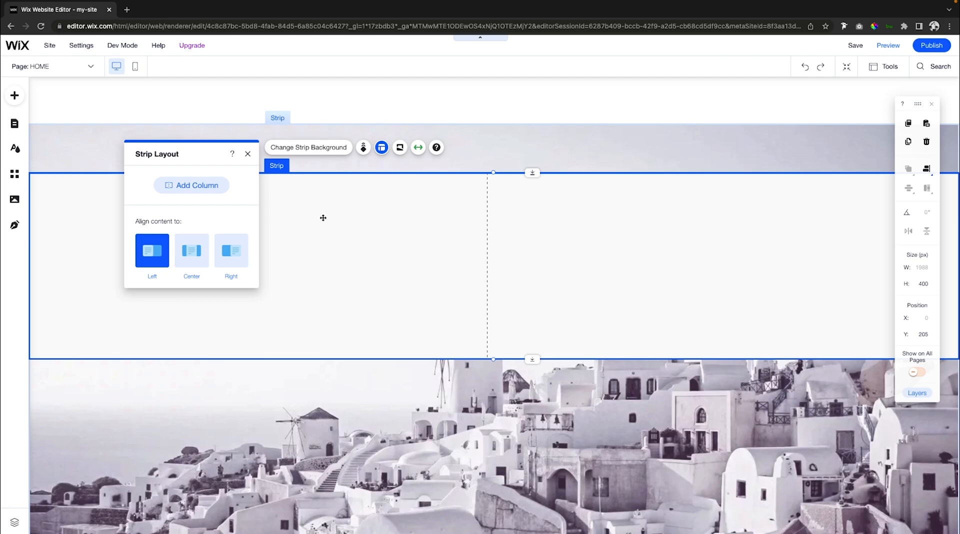
mouse_move(313, 152)
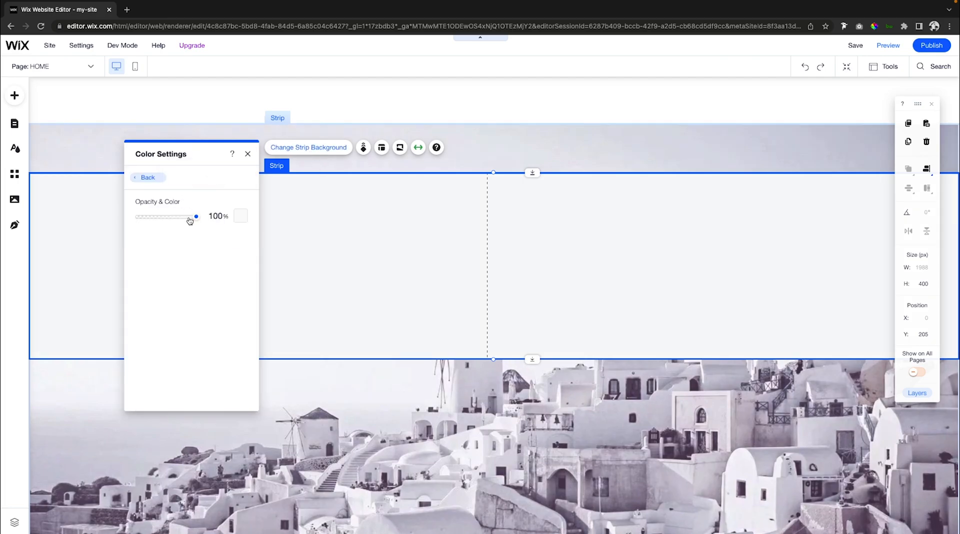
drag(195, 217, 138, 217)
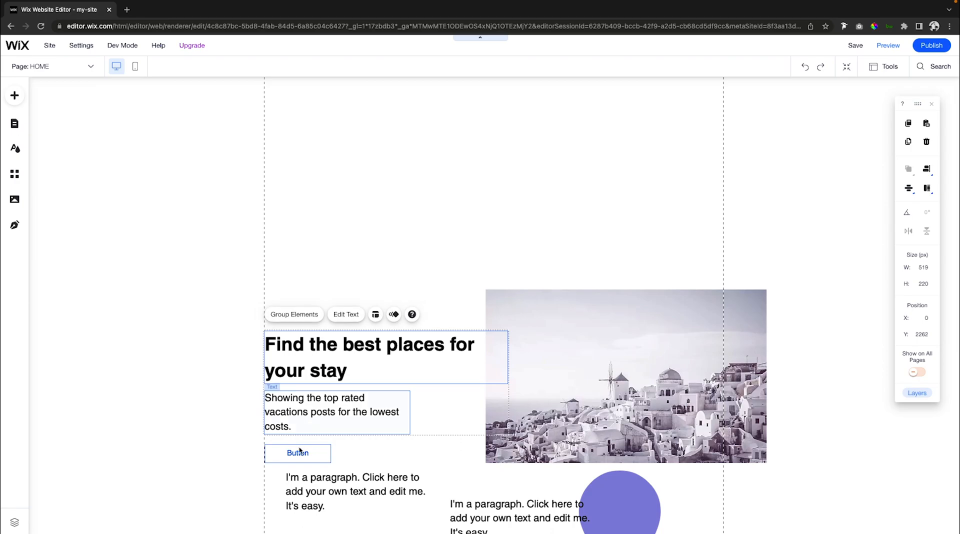
Give the button a customized outlined design and relabel it 'Check It Out'.
click(293, 313)
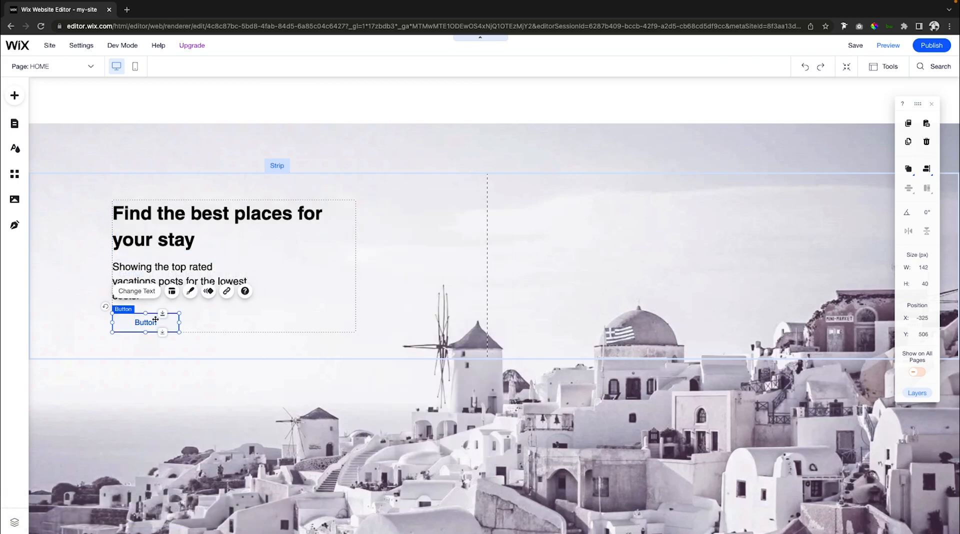
click(190, 292)
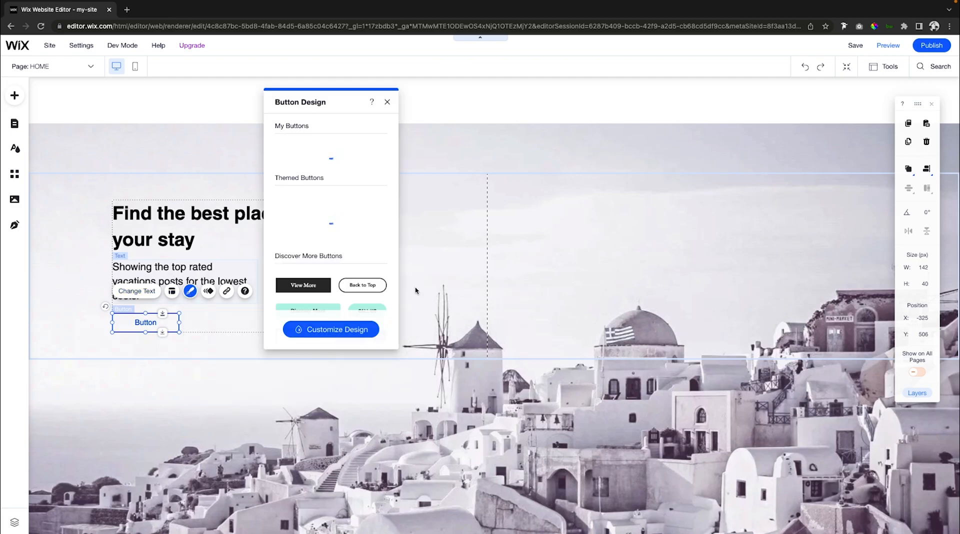
click(330, 329)
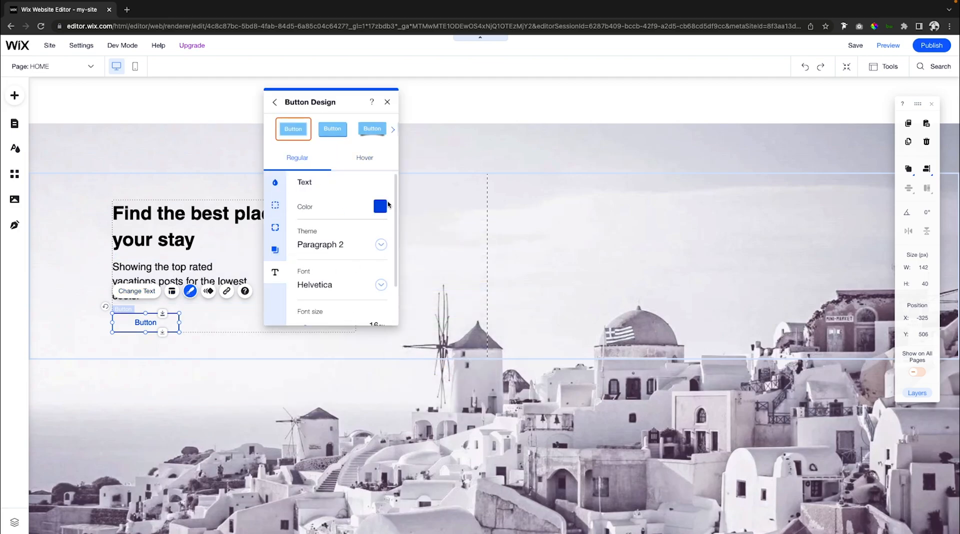
click(137, 290)
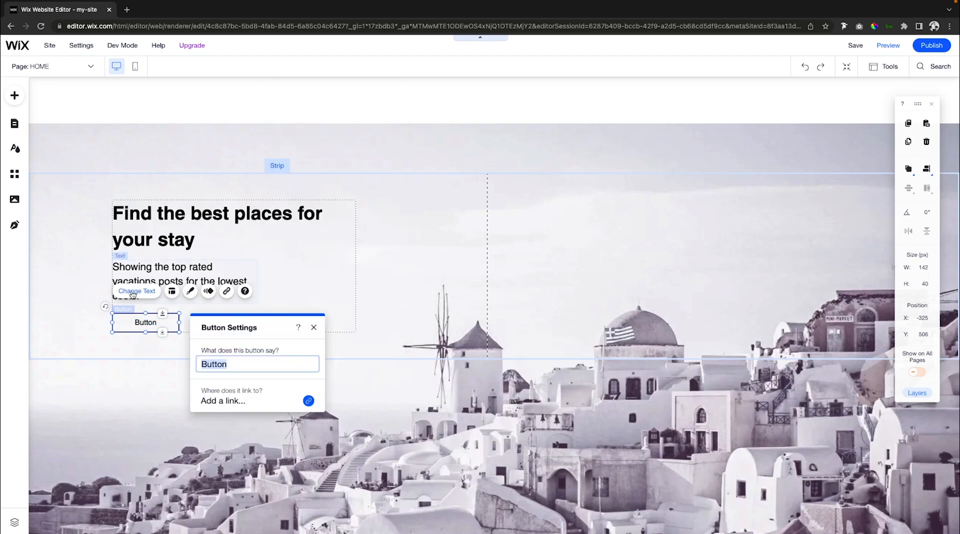
text(Check It Out)
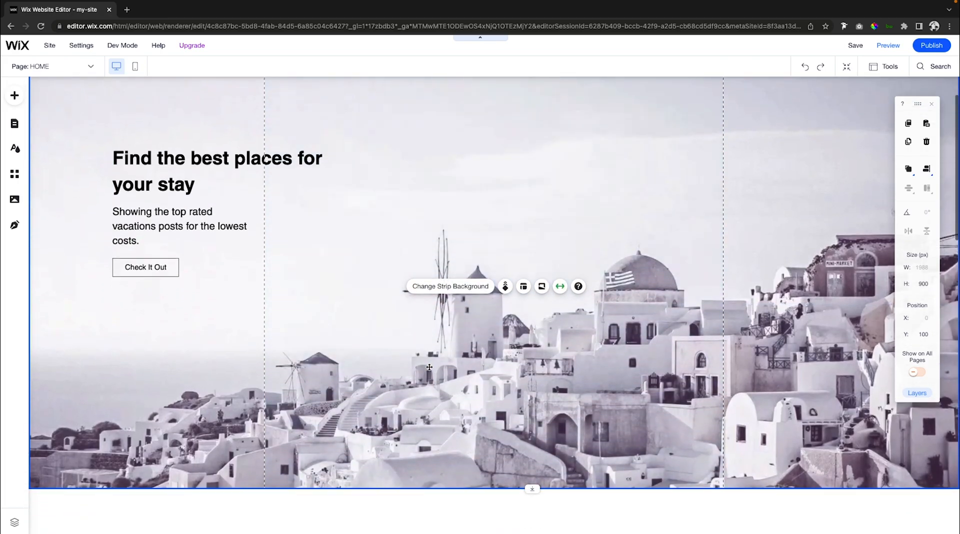
Add a speech bubble shape to the hero and fill it white.
scroll(down, 3)
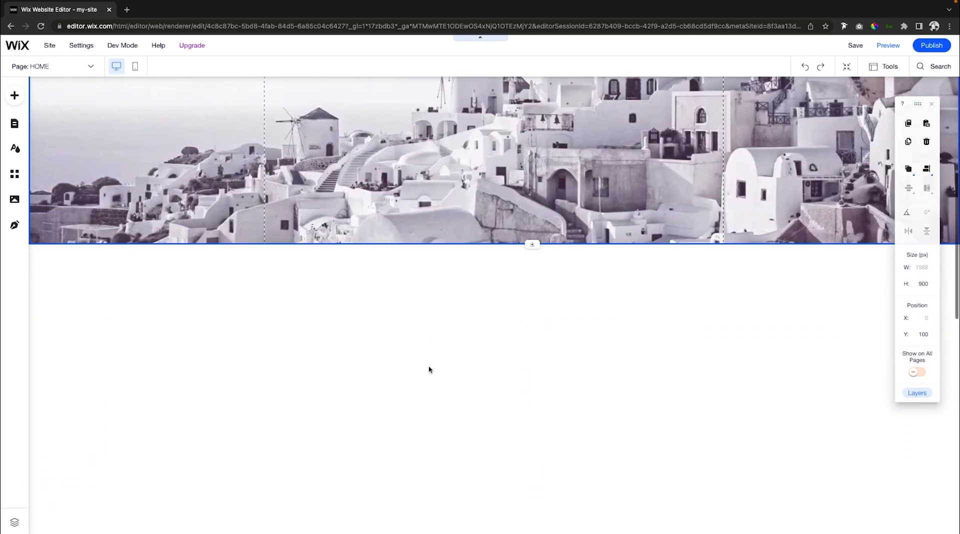
scroll(down, 3)
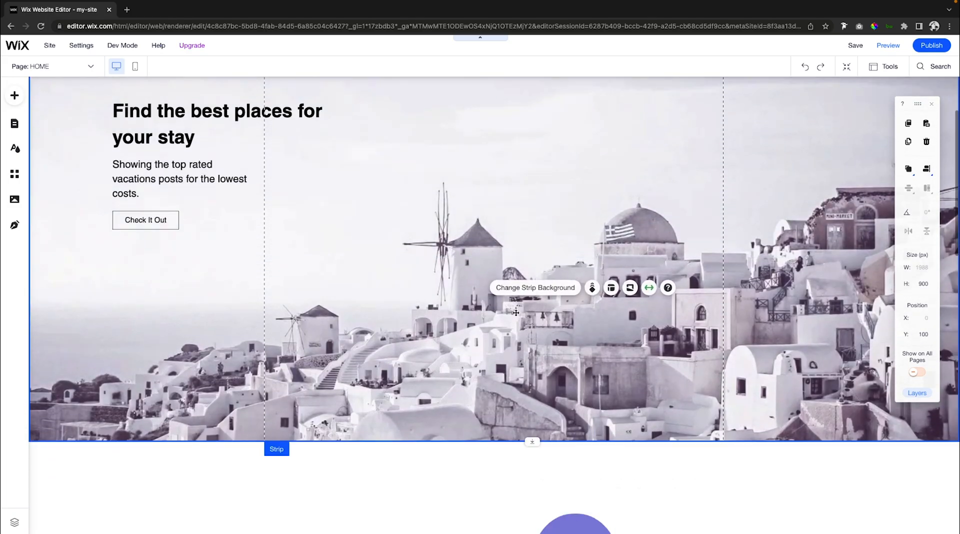
mouse_move(591, 288)
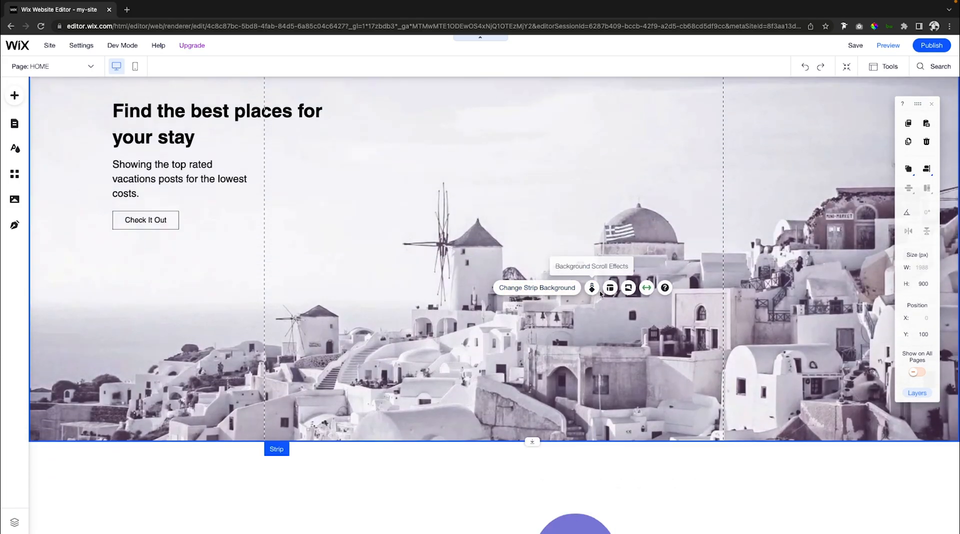
click(594, 337)
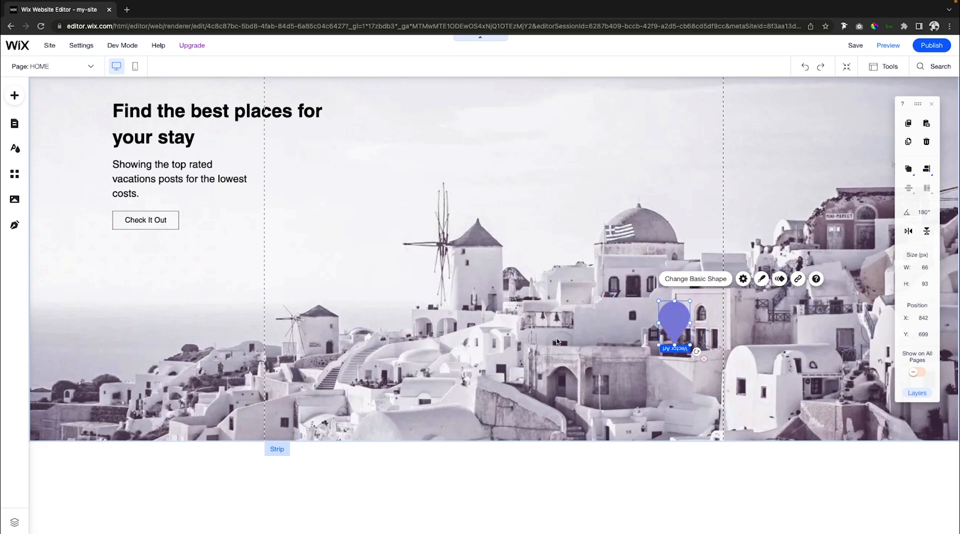
click(14, 95)
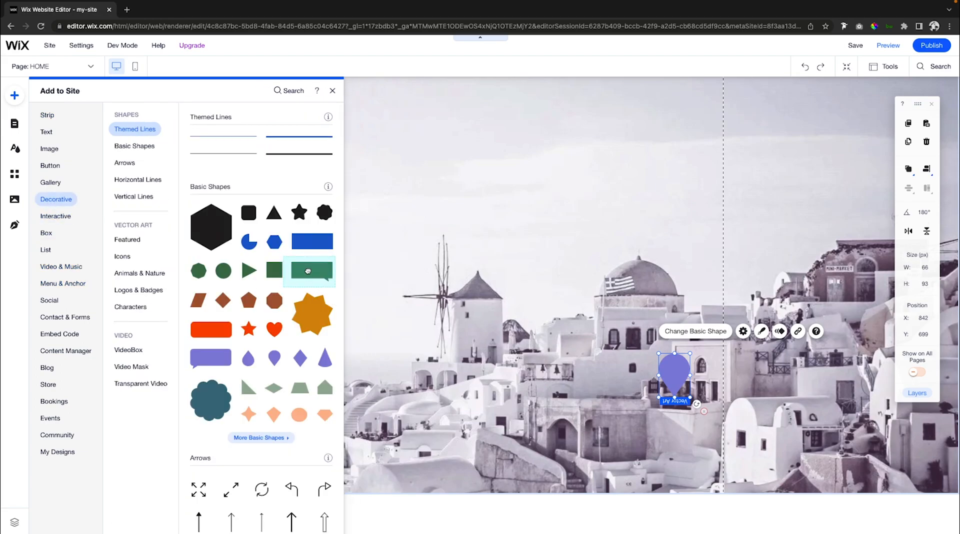
click(332, 90)
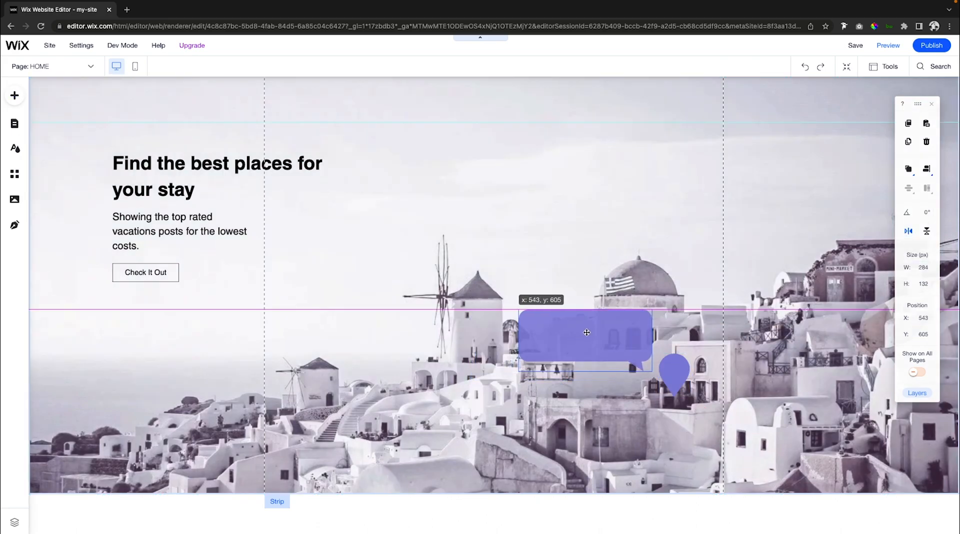
click(620, 289)
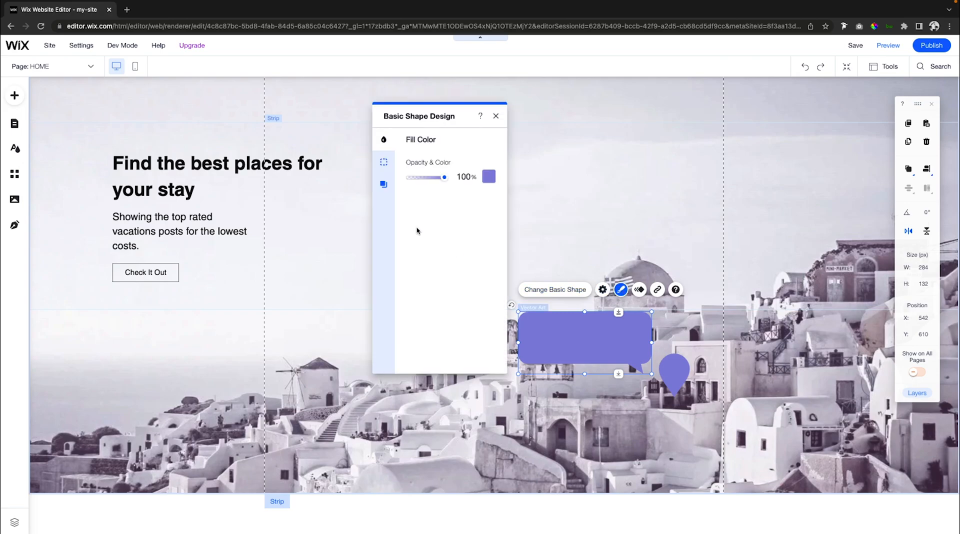
click(488, 176)
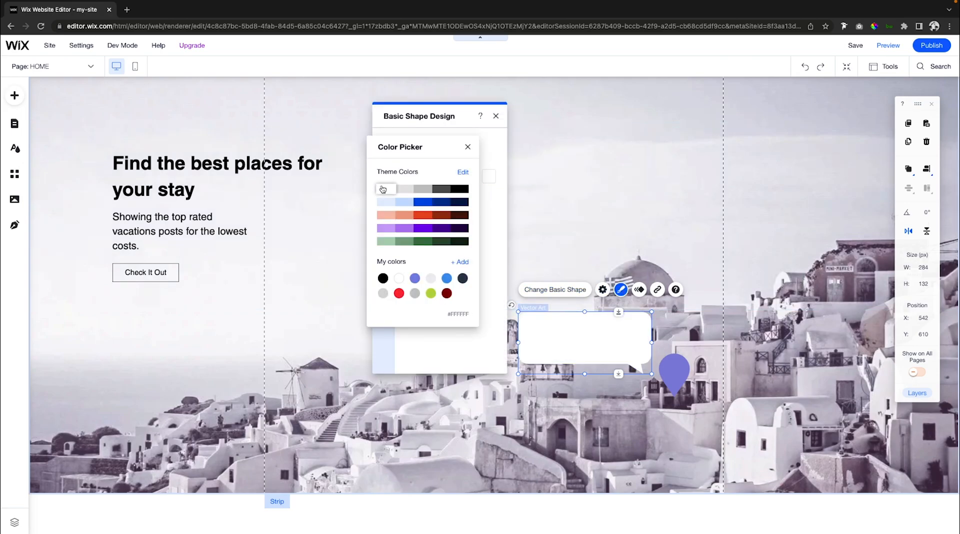
click(468, 147)
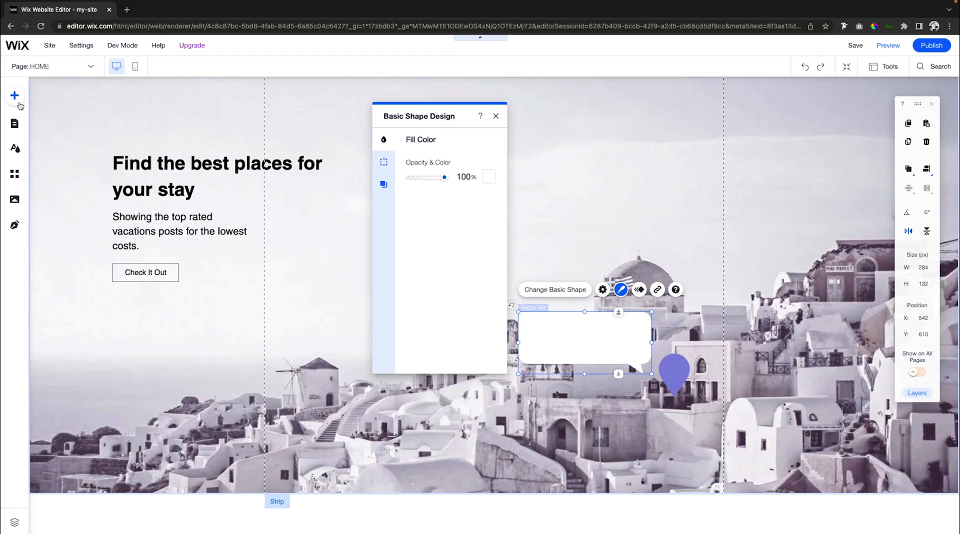
Add a small yellow star shape inside the bubble.
click(14, 95)
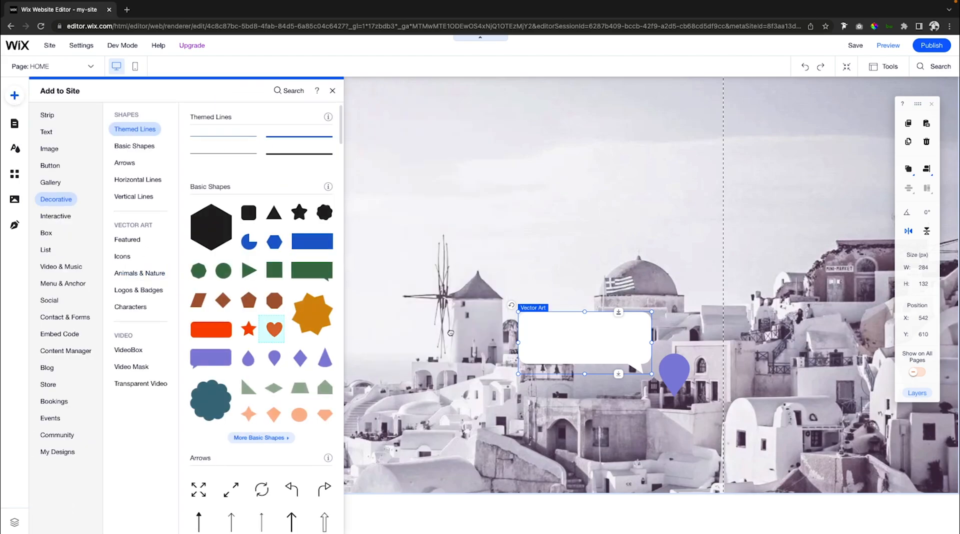
click(248, 329)
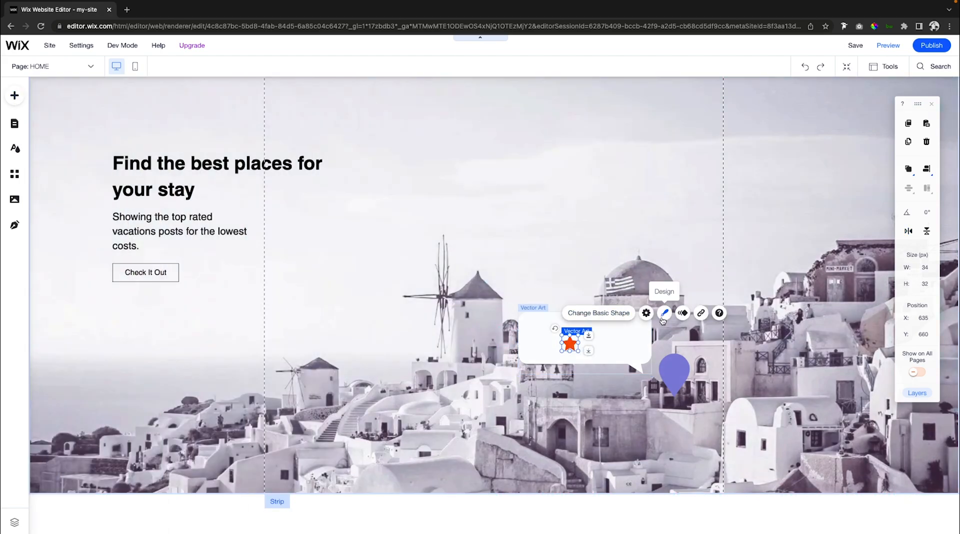
click(664, 312)
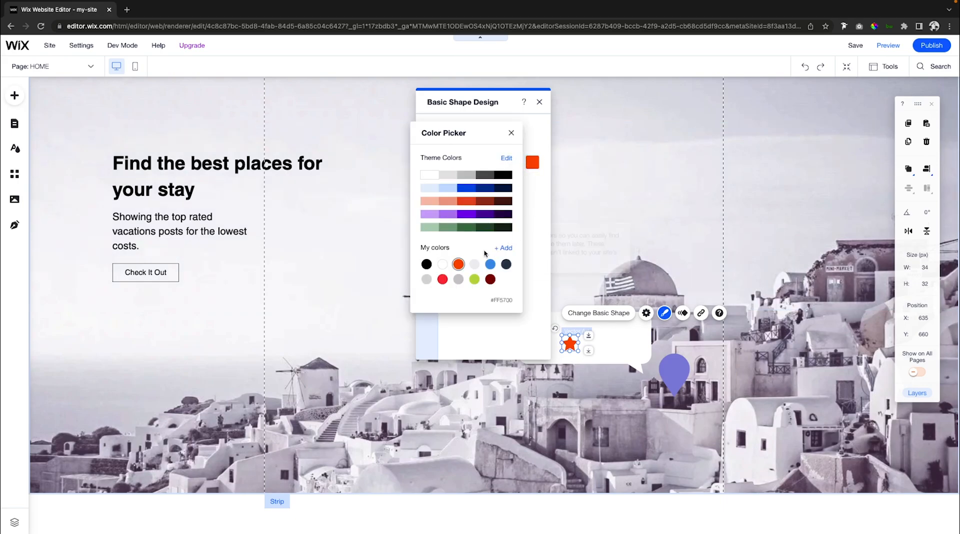
click(474, 264)
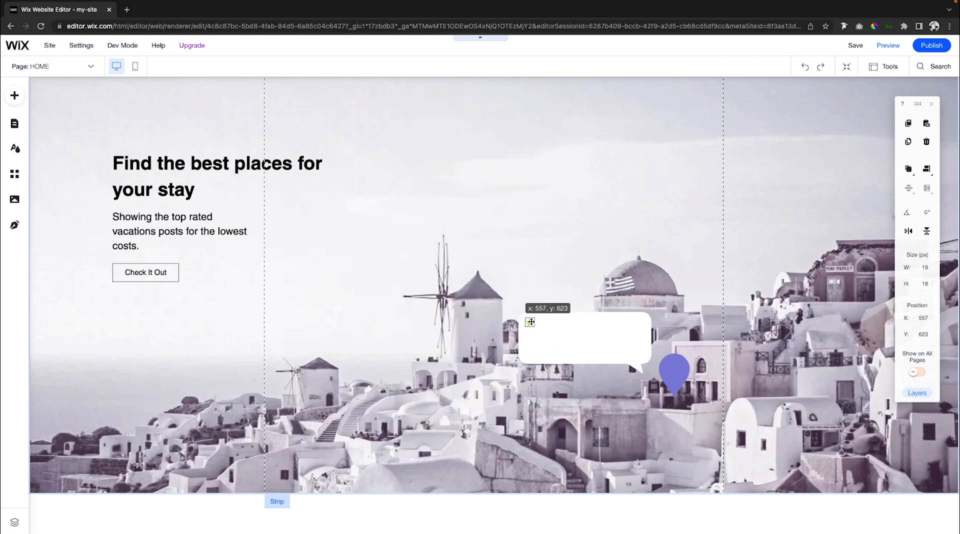
Duplicate the yellow star into a row of five evenly spaced stars.
click(529, 322)
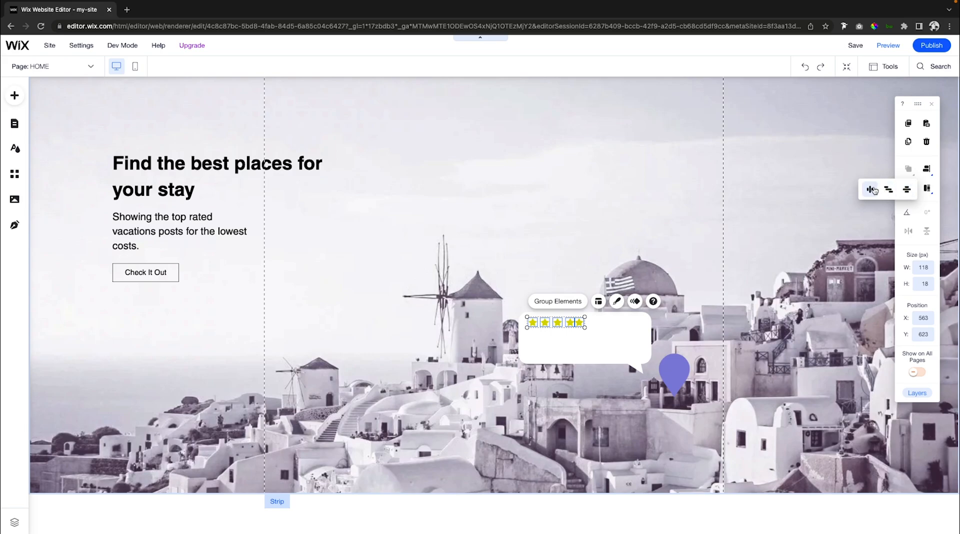
mouse_move(872, 188)
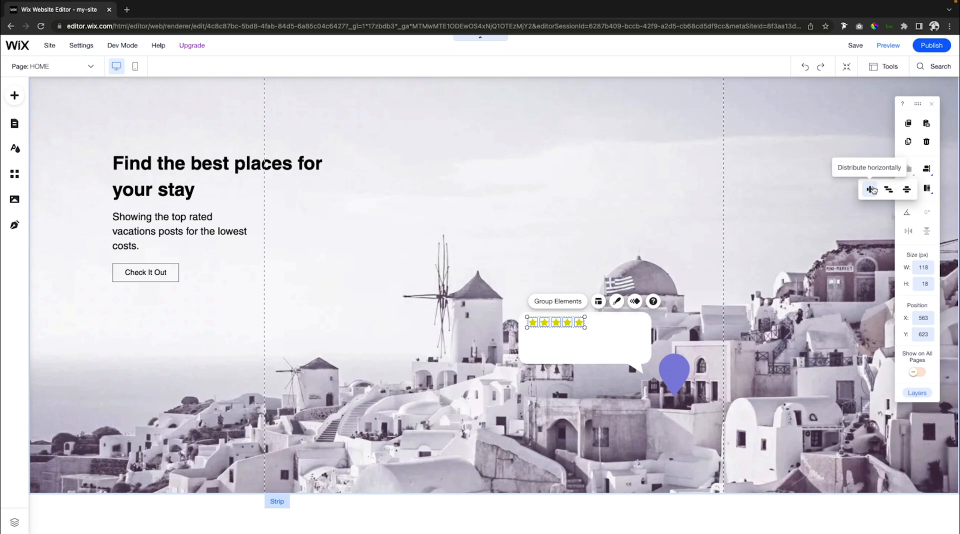
mouse_move(574, 322)
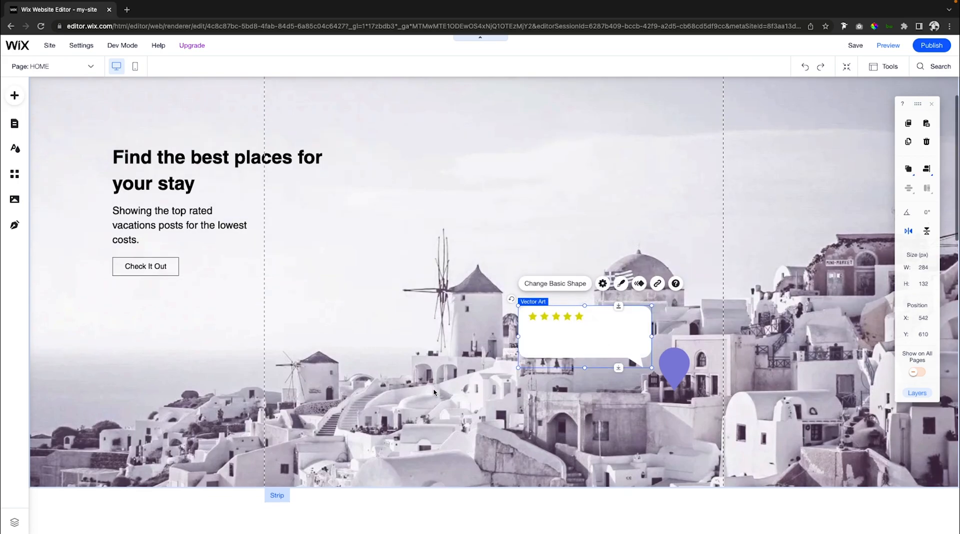
scroll(down, 3)
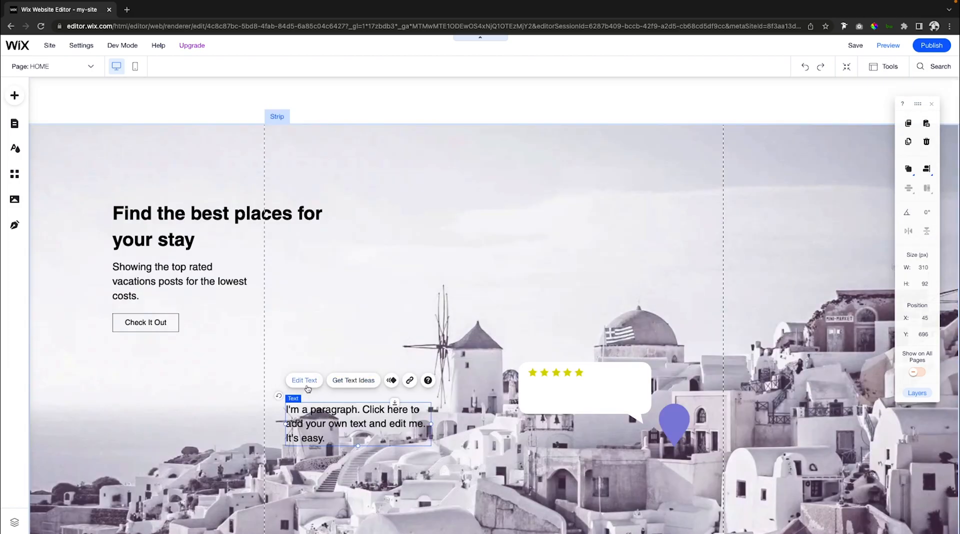
Fit the placeholder paragraph into the bubble below the stars, with the pin beneath.
click(305, 380)
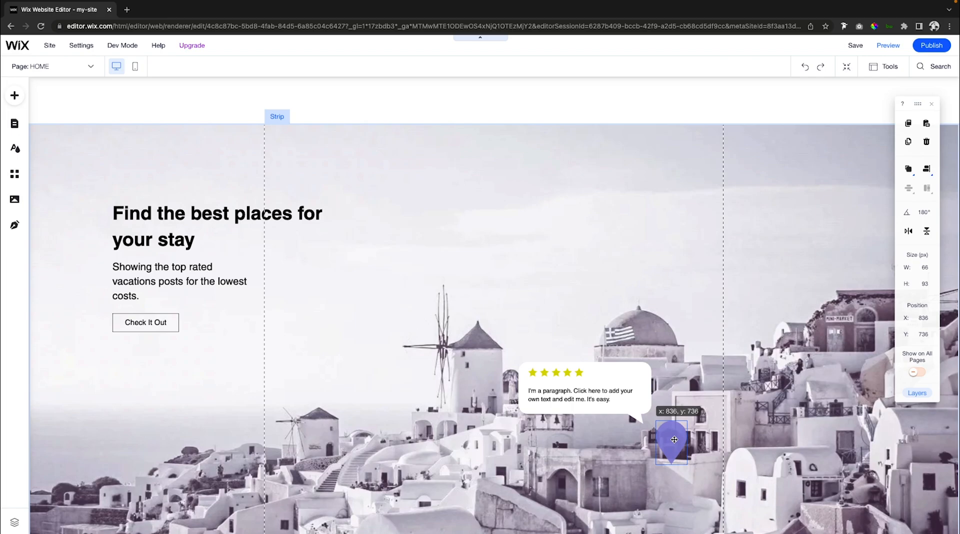
click(14, 95)
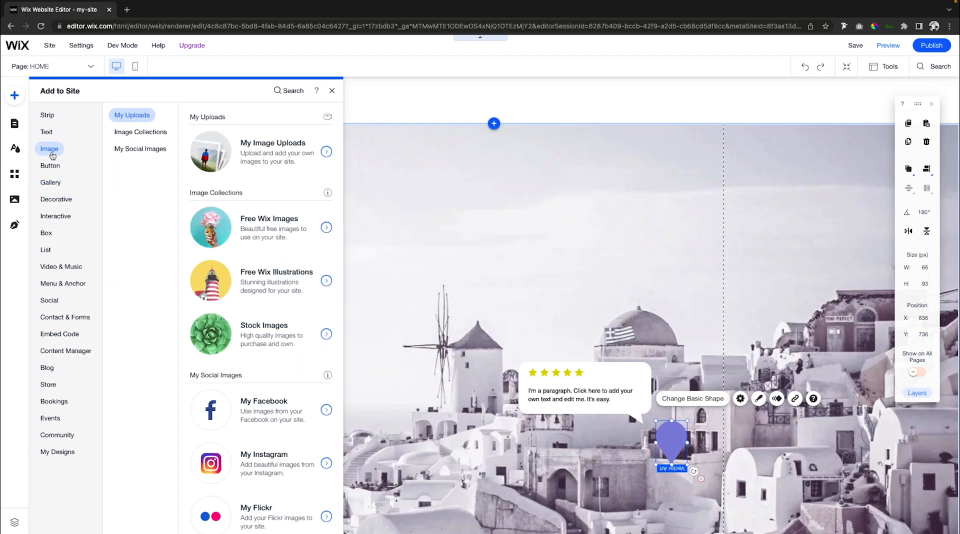
Add a 1:1-cropped Unsplash 'person' portrait of a bearded man with glasses.
click(326, 151)
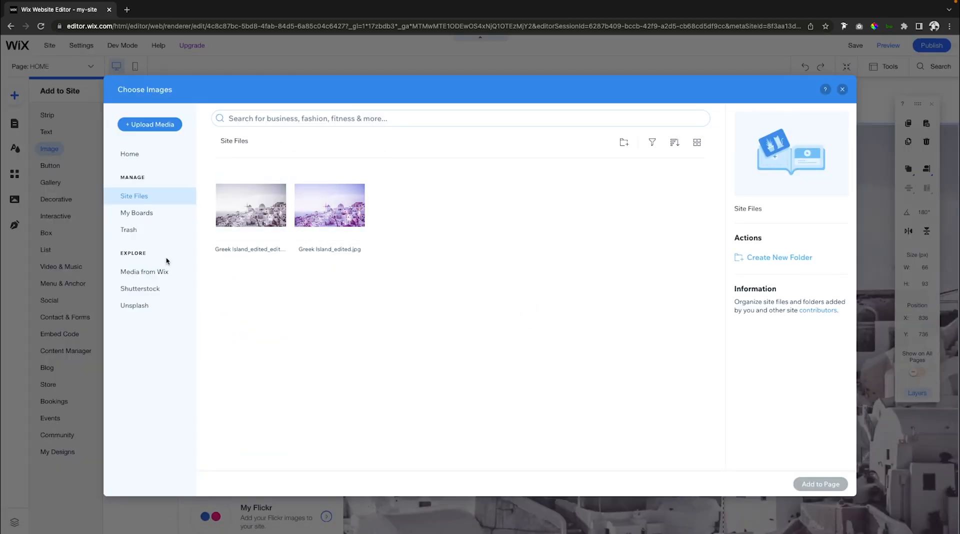
click(134, 305)
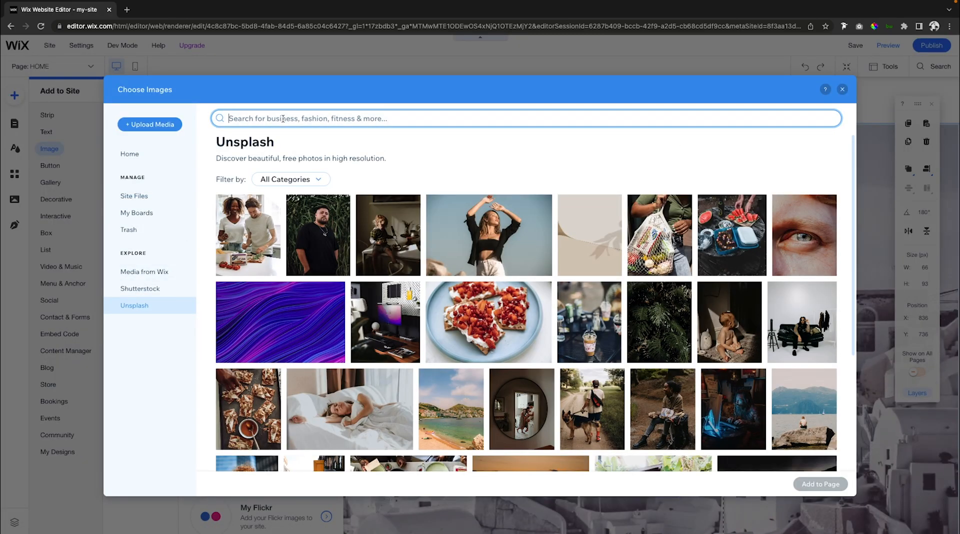
text(person)
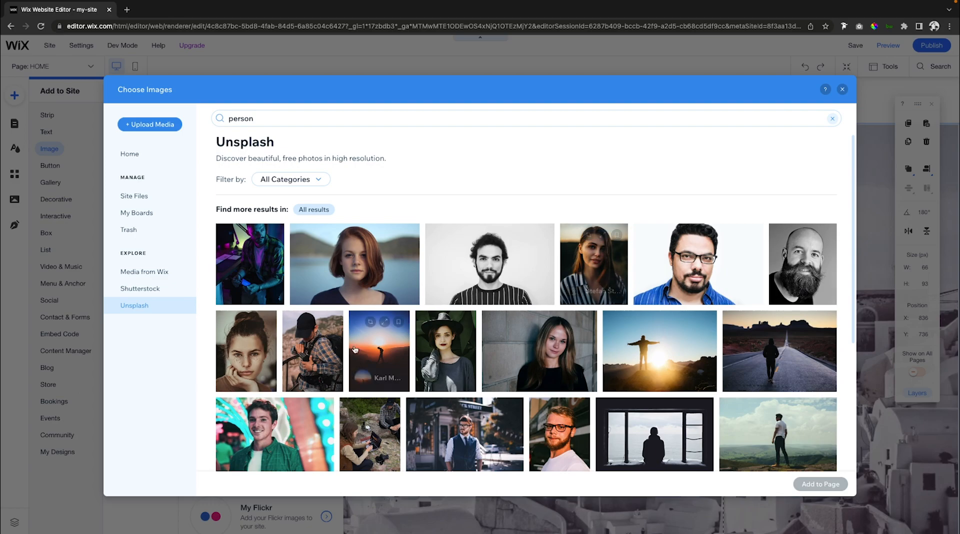
scroll(down, 3)
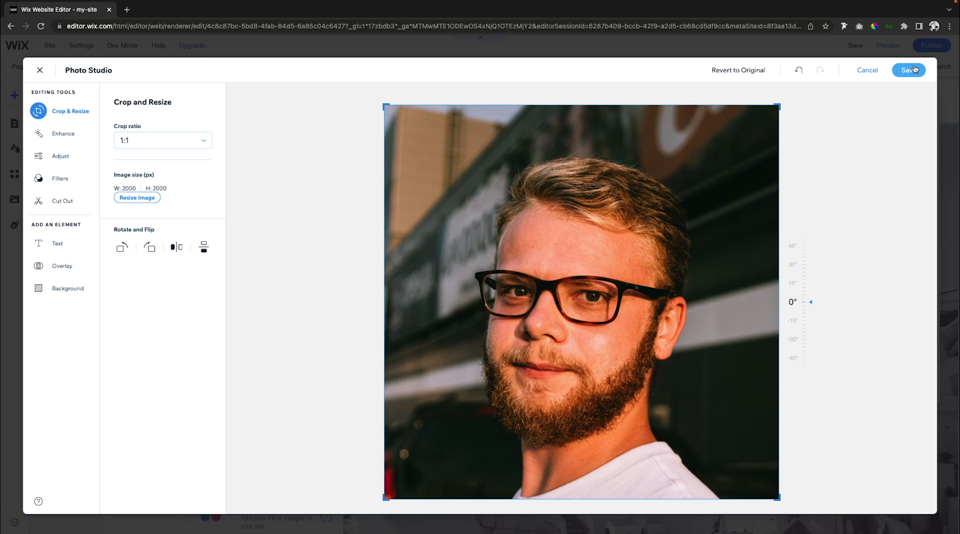
click(908, 70)
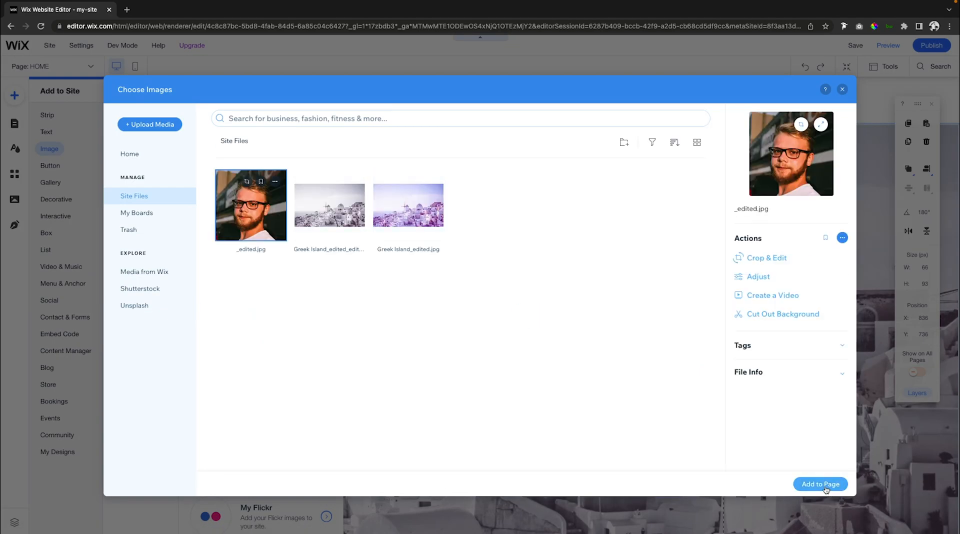
click(820, 484)
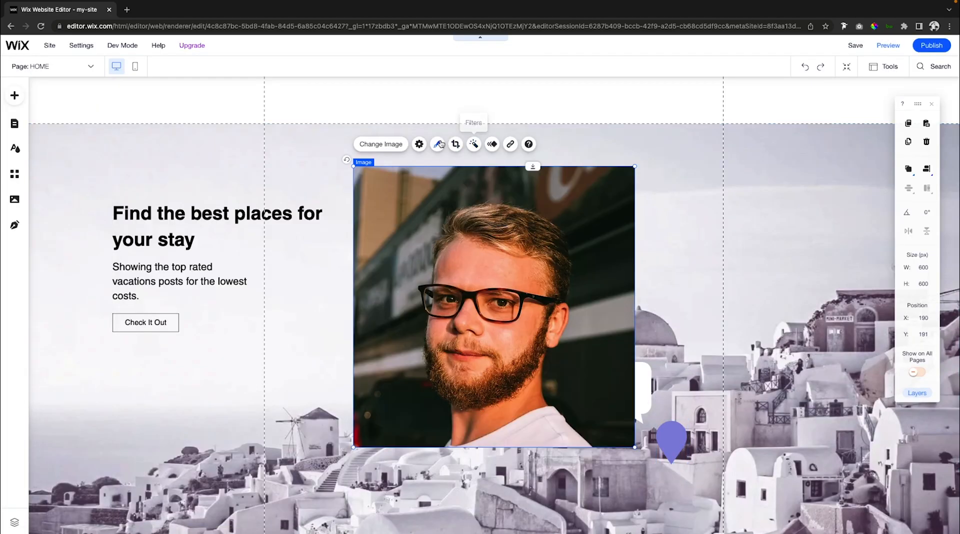
Apply a customized circle frame to the portrait and fit it into the purple pin.
click(437, 144)
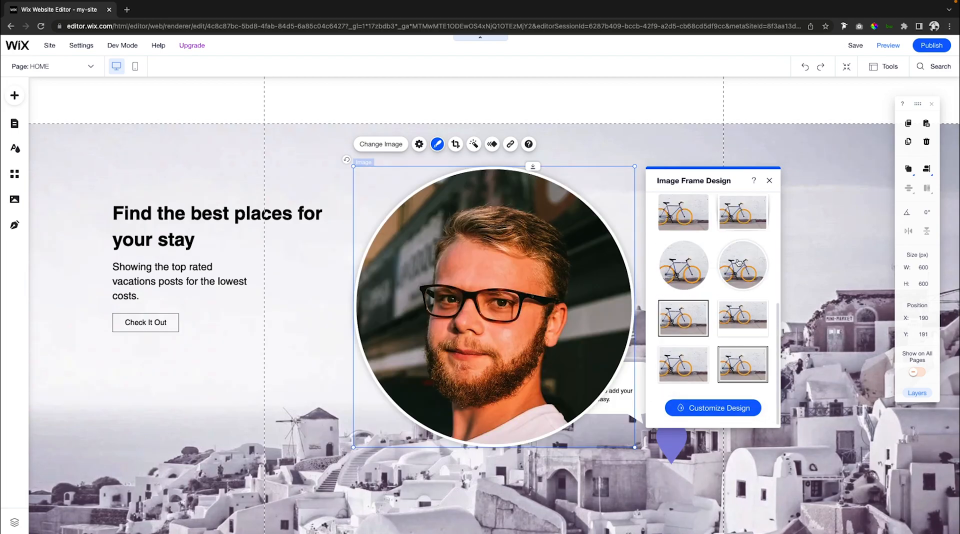
click(741, 266)
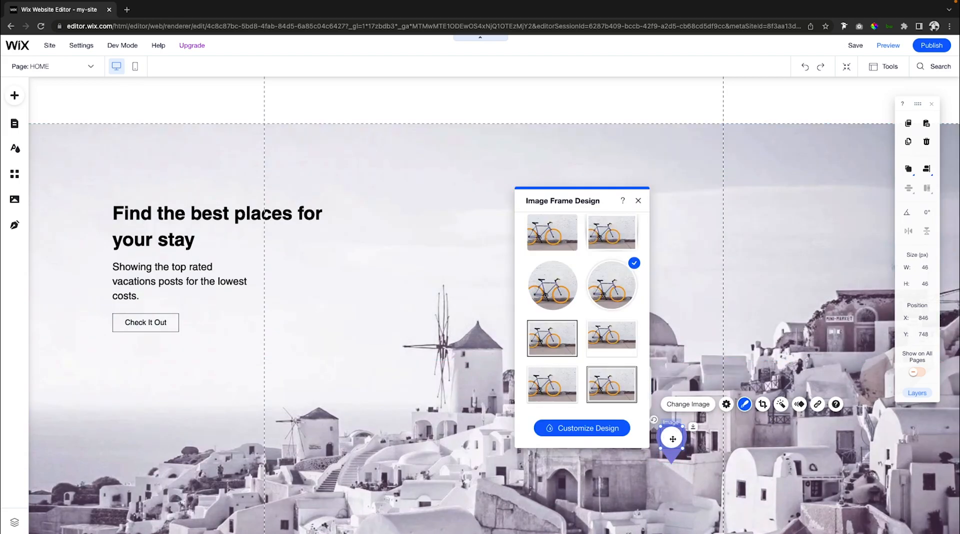
click(580, 427)
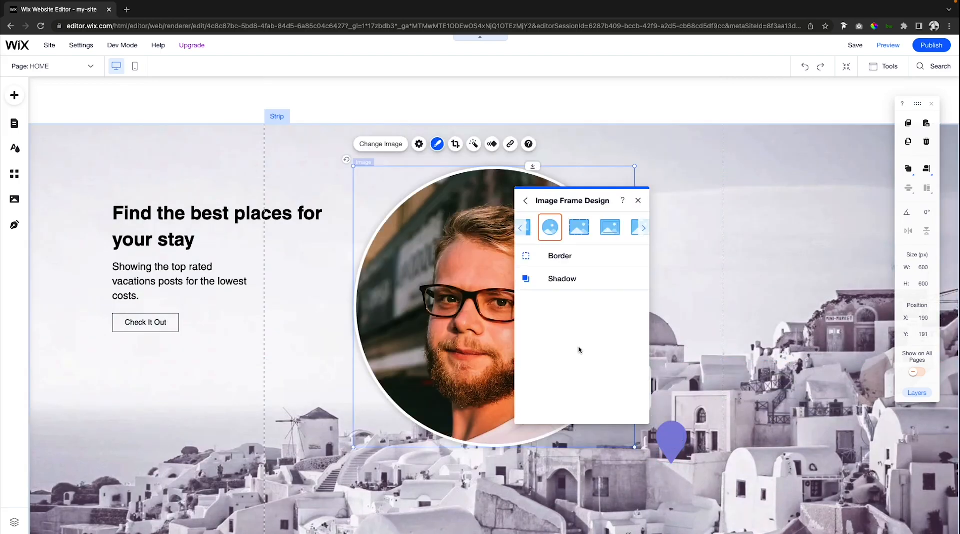
click(558, 256)
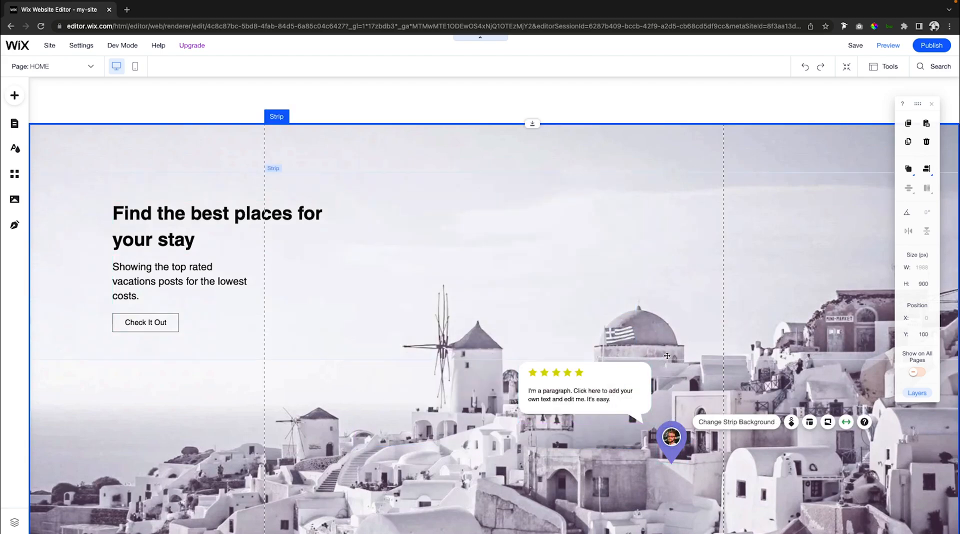
Add a dark strip below the hero, split it into three columns, and select the first column.
scroll(down, 3)
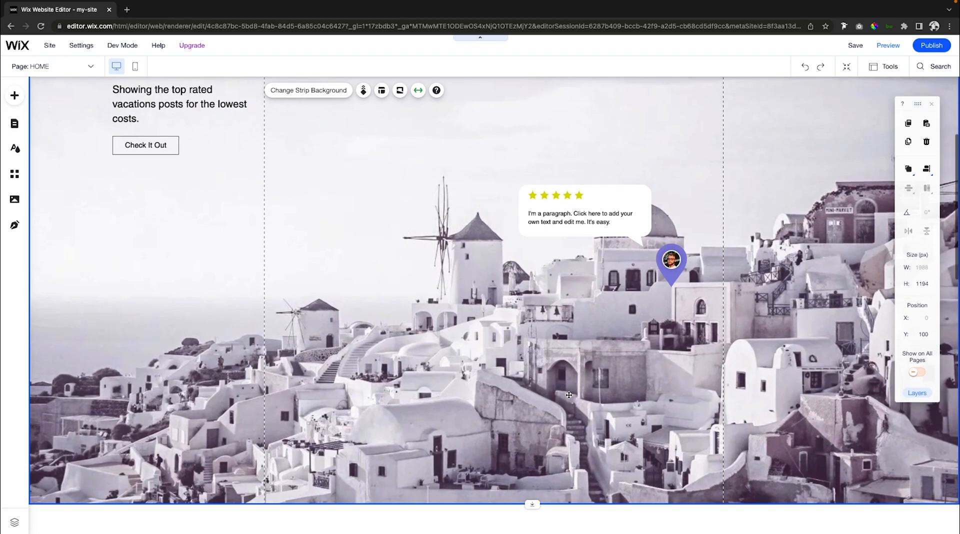
click(14, 95)
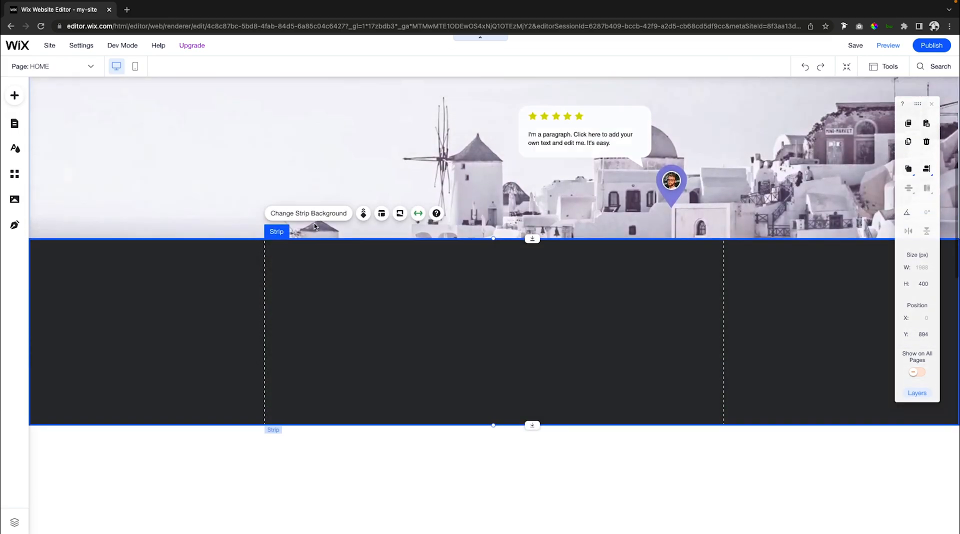
click(381, 212)
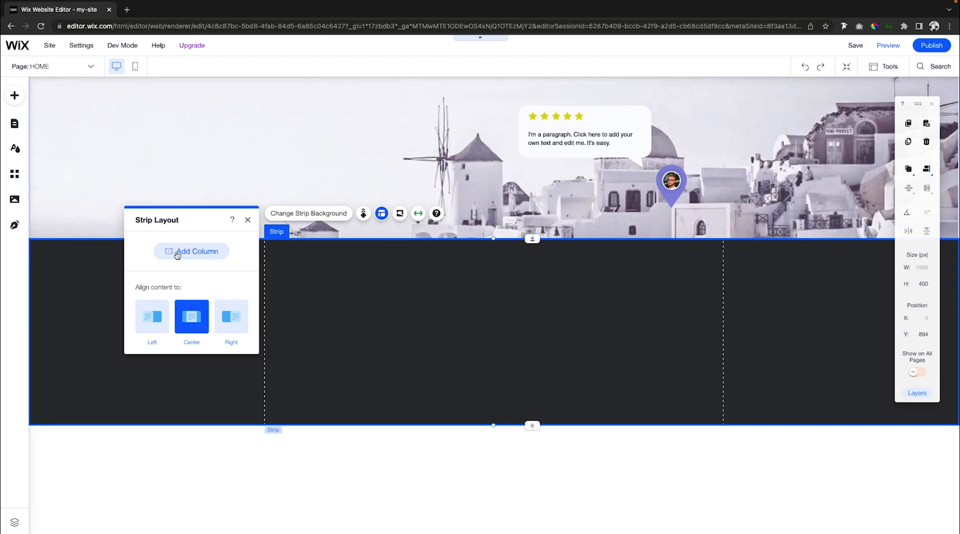
click(191, 251)
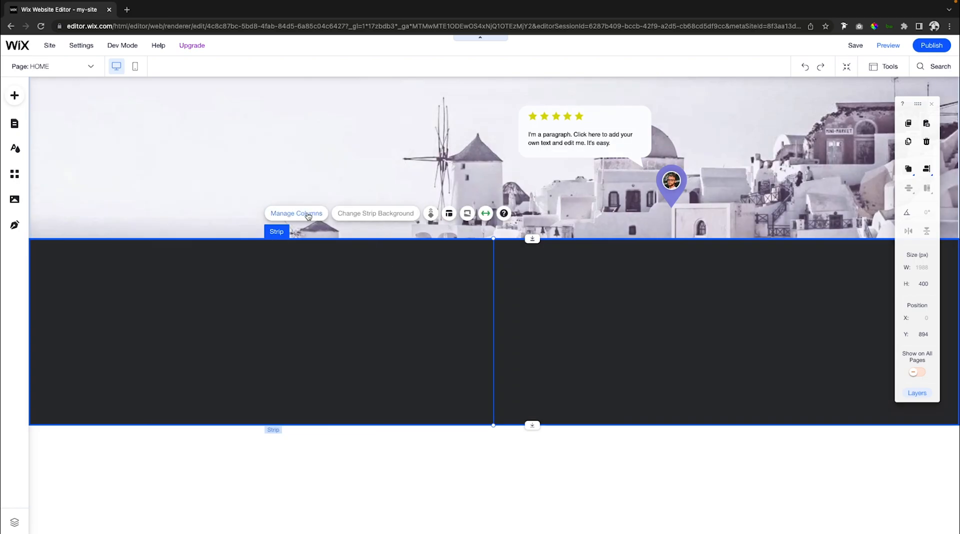
click(296, 213)
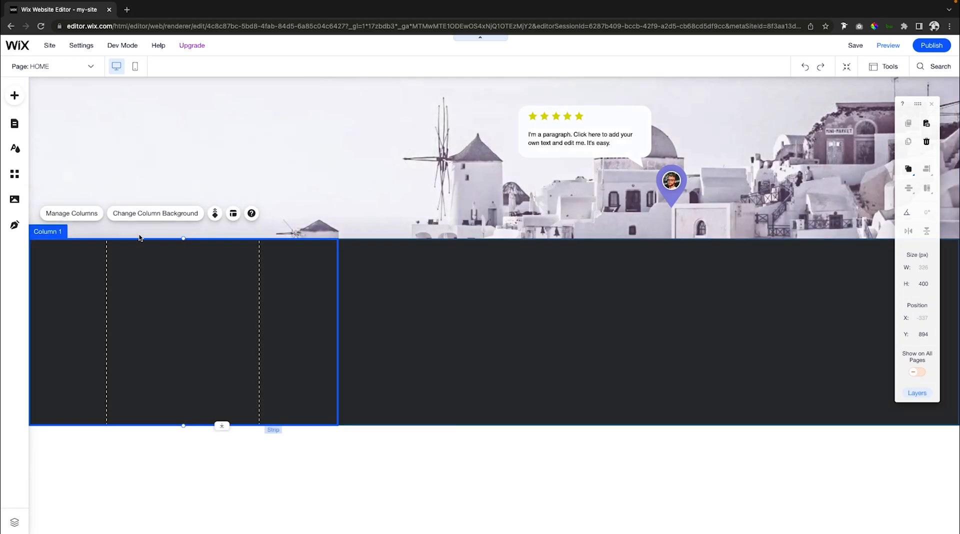
click(155, 213)
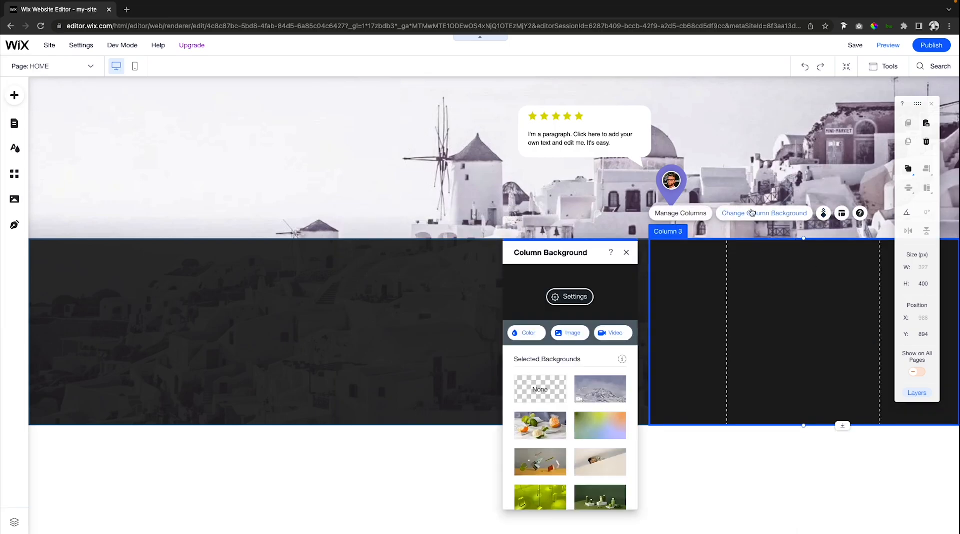
Give the third column the island background, then right-align the first column's content.
click(525, 333)
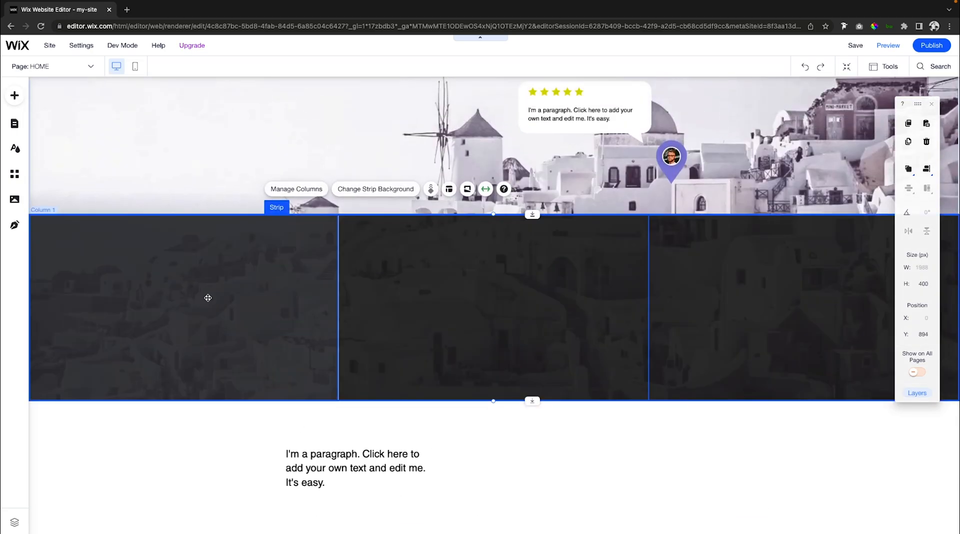
click(190, 293)
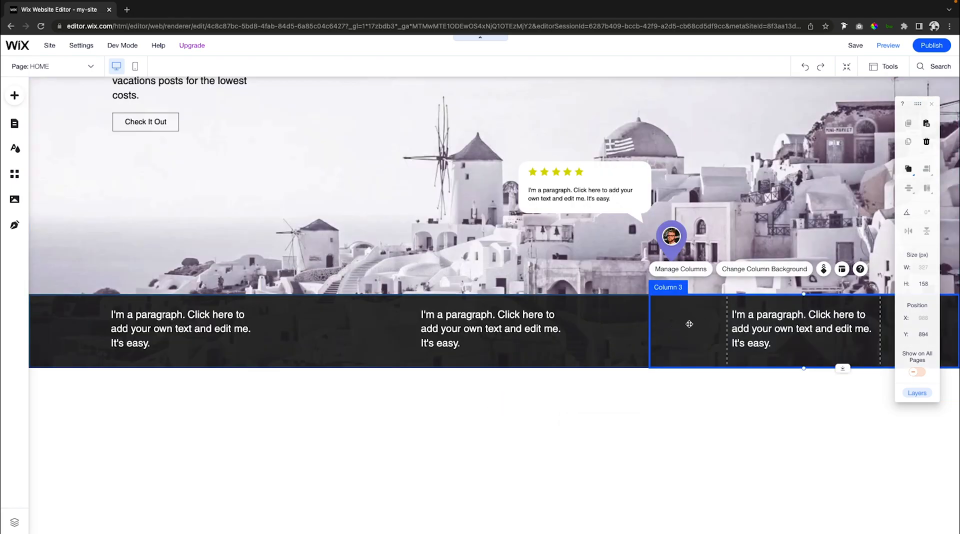
click(841, 269)
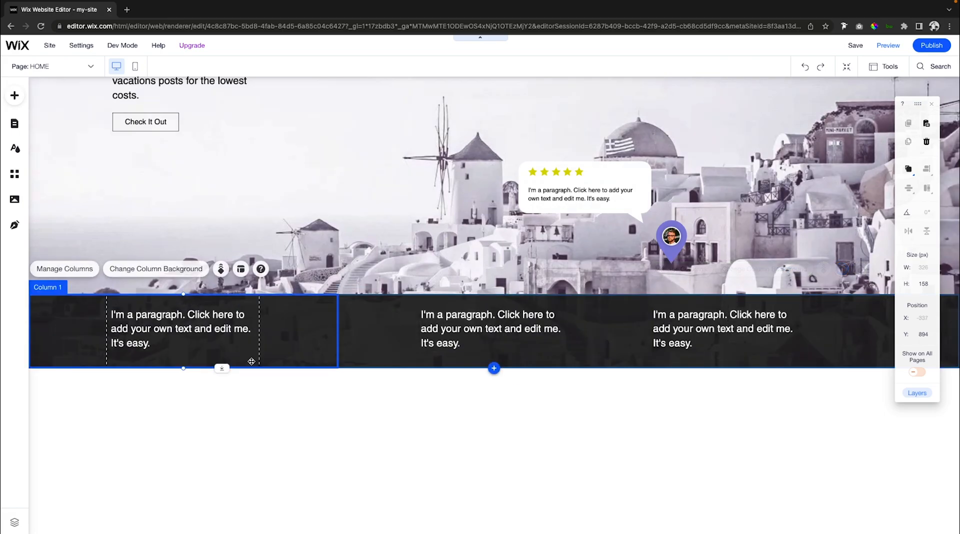
click(233, 269)
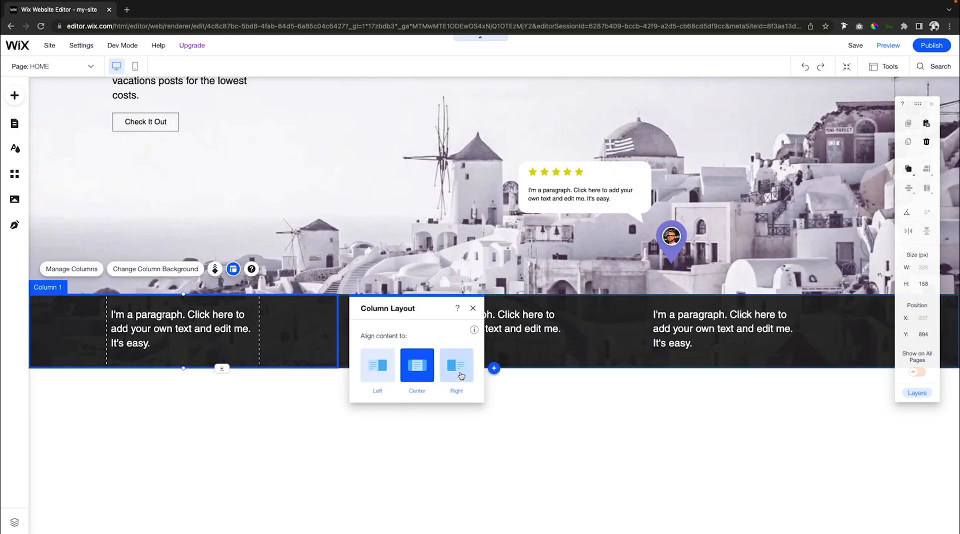
click(886, 45)
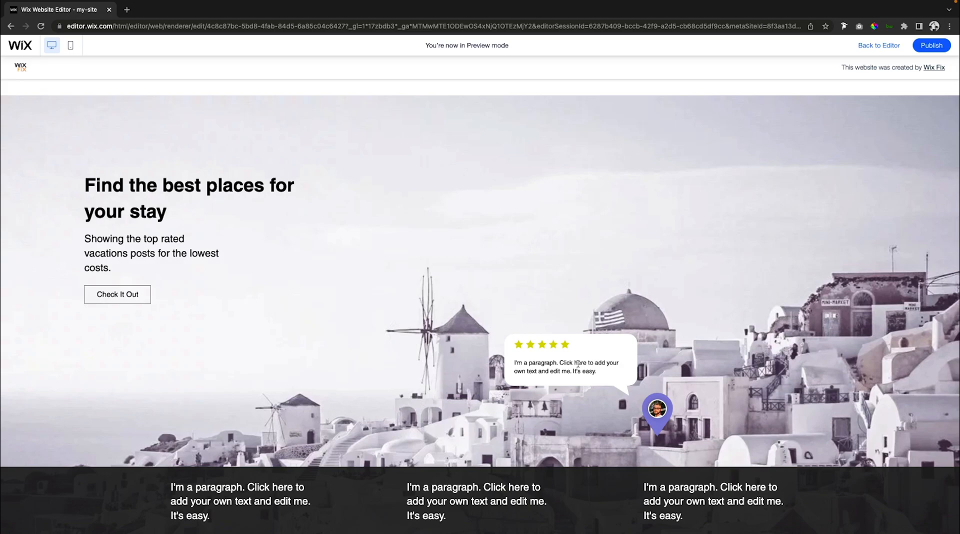
mouse_move(84, 182)
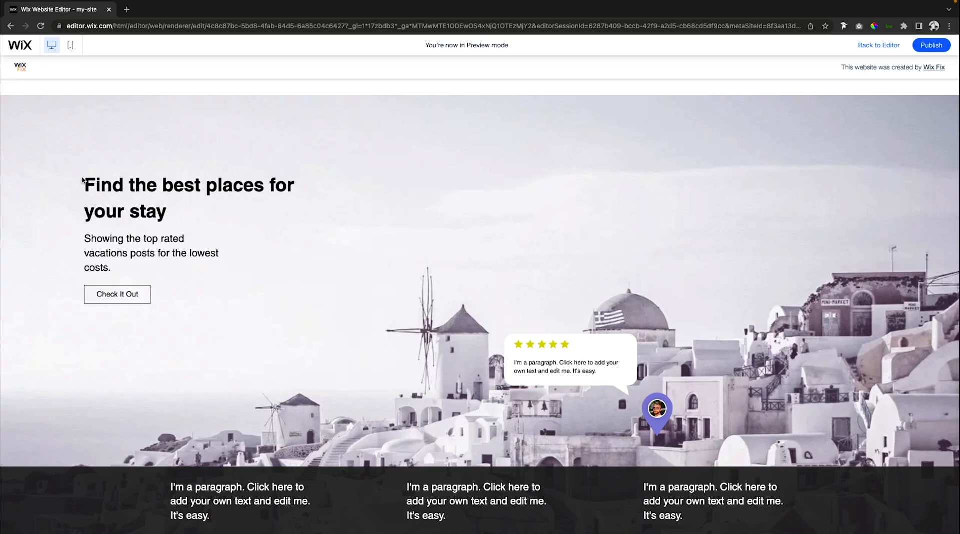
mouse_move(685, 240)
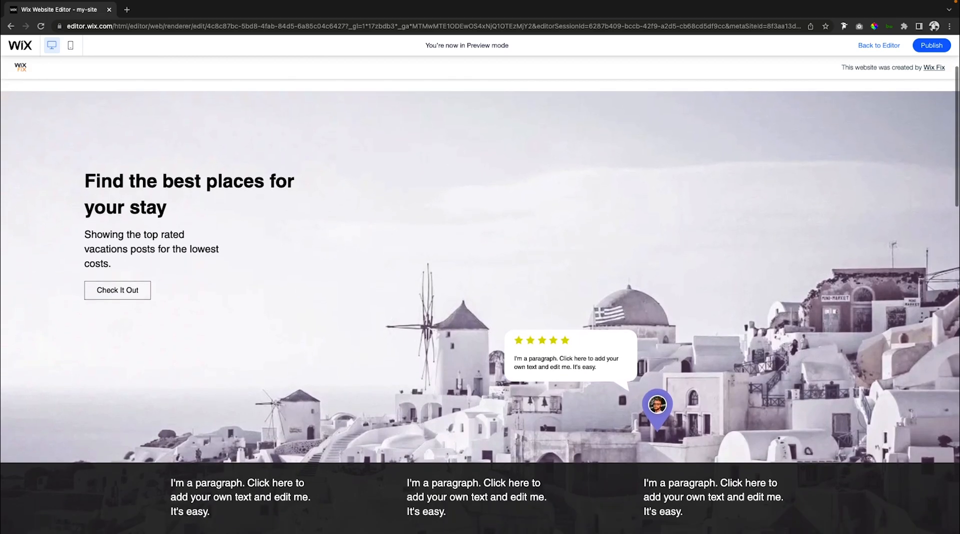
mouse_move(566, 247)
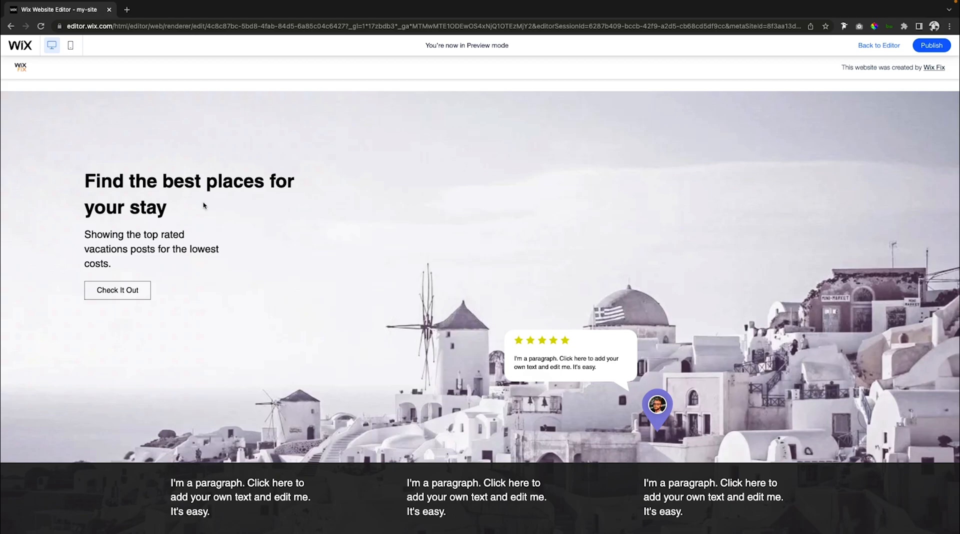
In the live preview, select heading words and scroll down past the three-column strip.
double_click(104, 181)
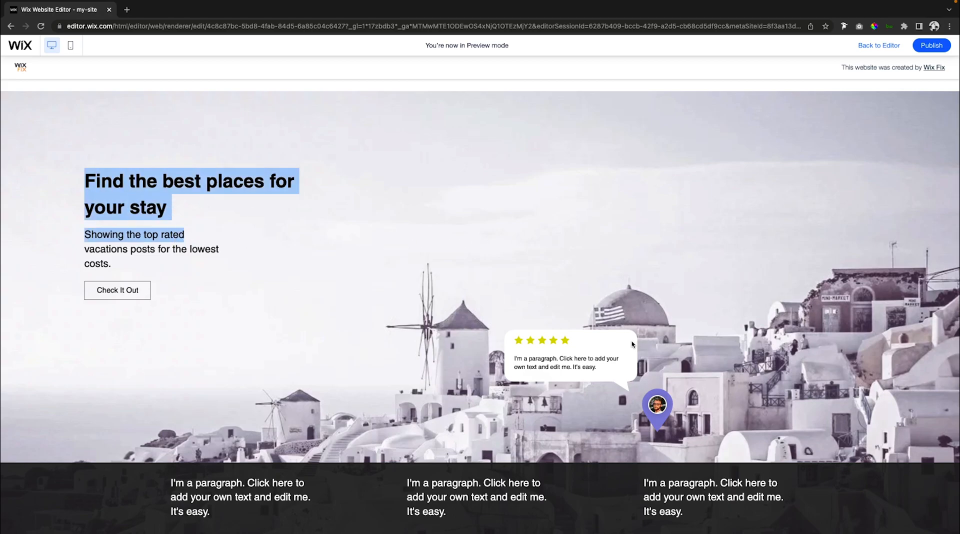
scroll(down, 3)
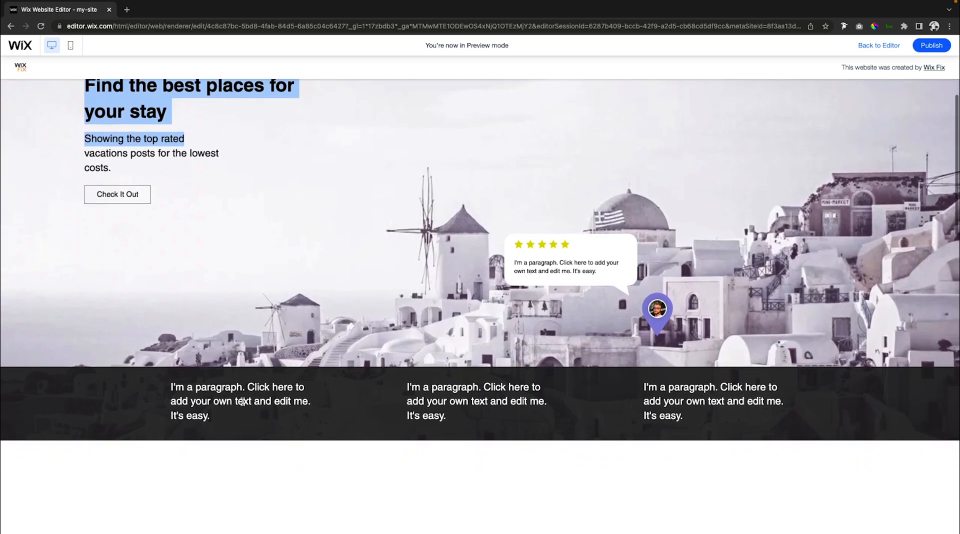
mouse_move(782, 411)
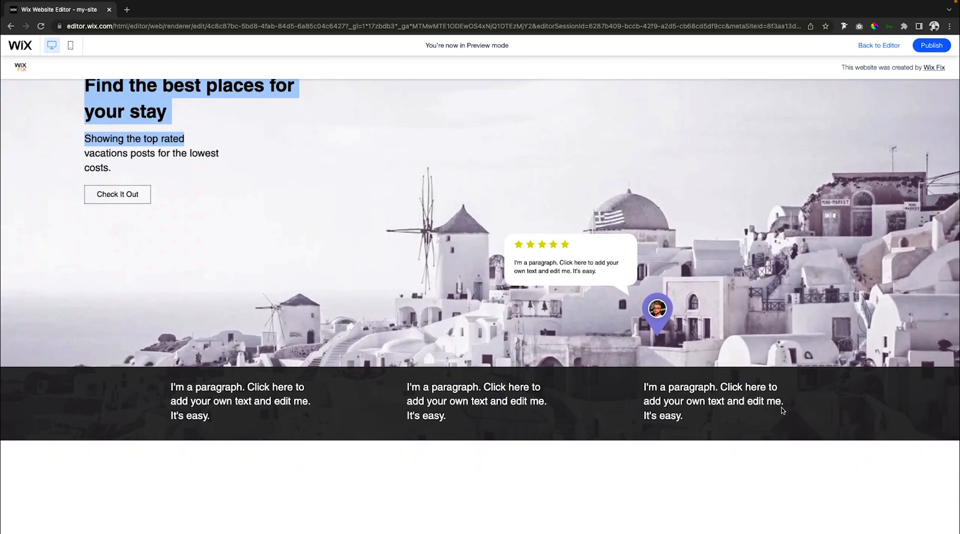
click(878, 45)
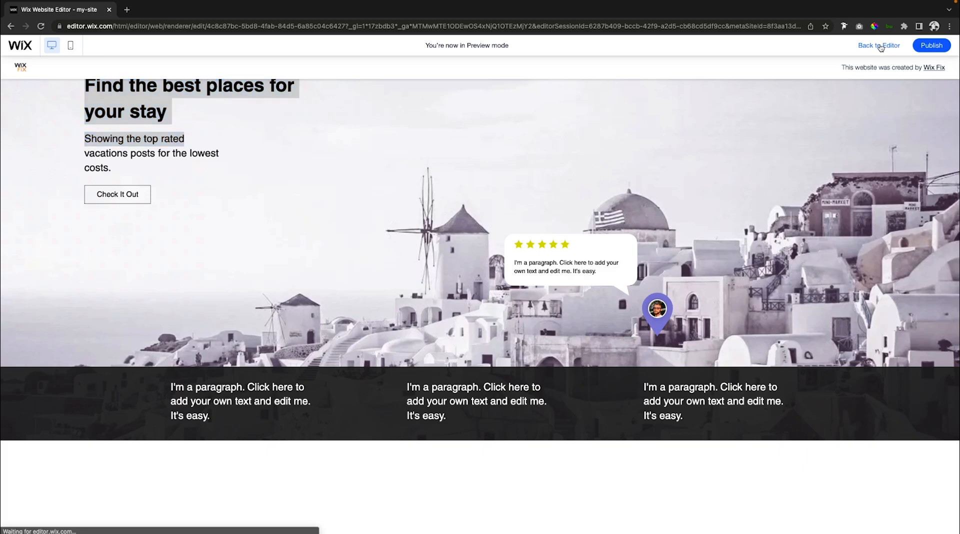
Return from the preview to the editor and switch to the Copy of HOME page.
click(878, 45)
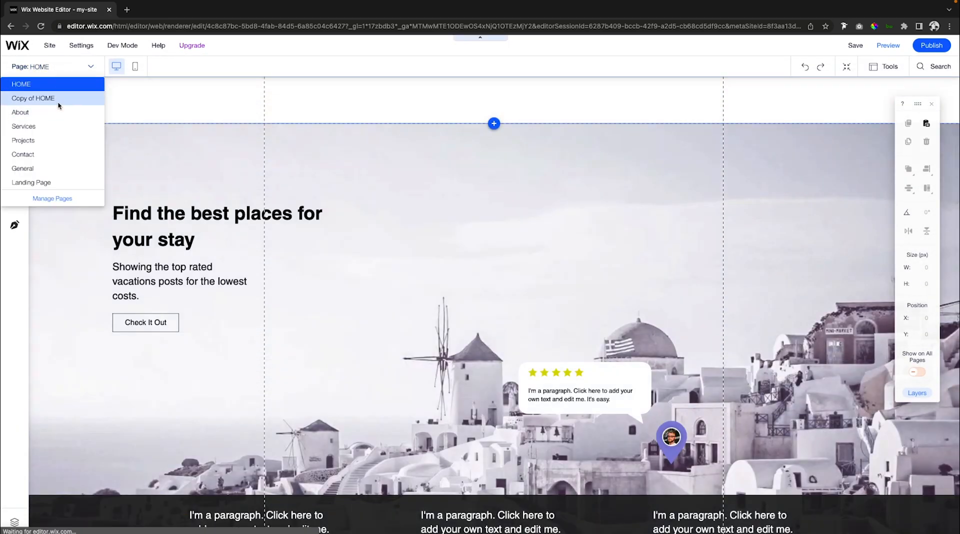
click(33, 98)
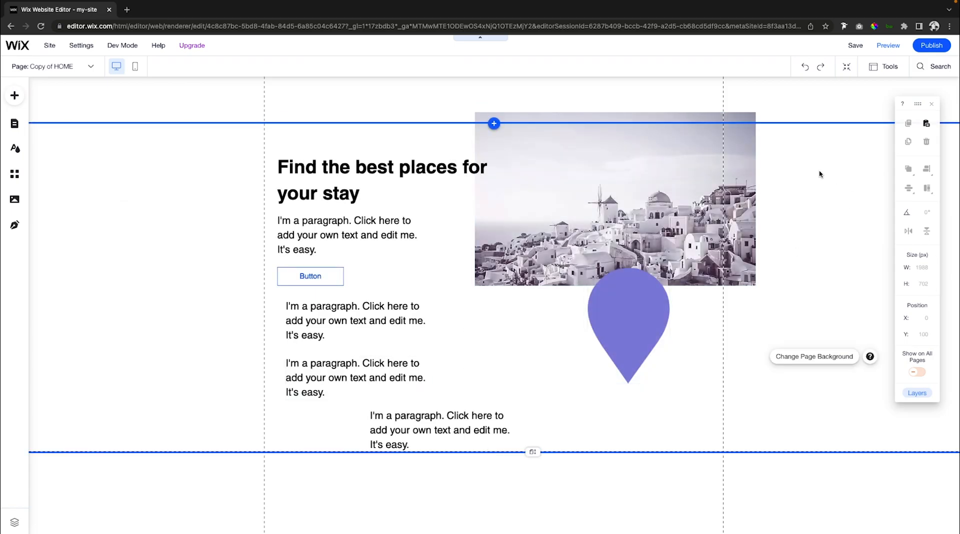
mouse_move(861, 202)
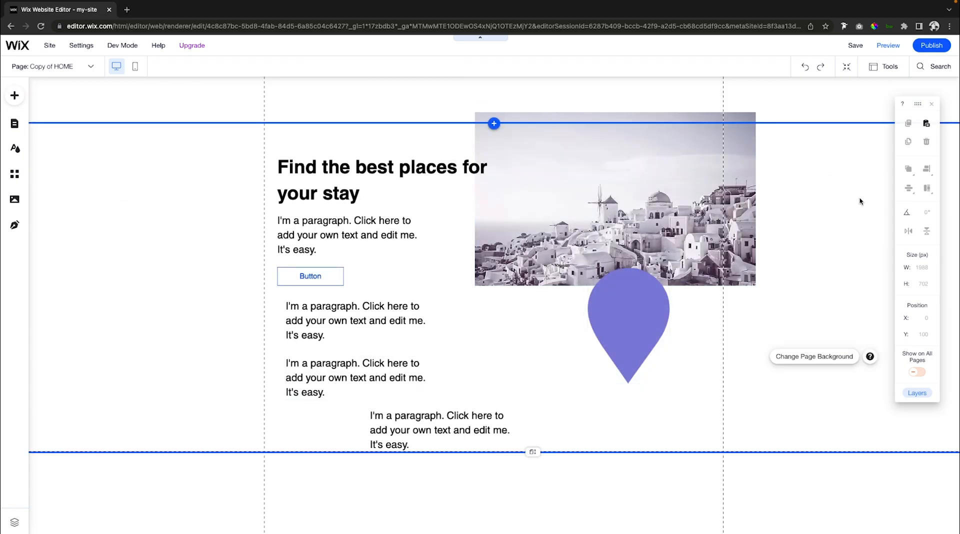